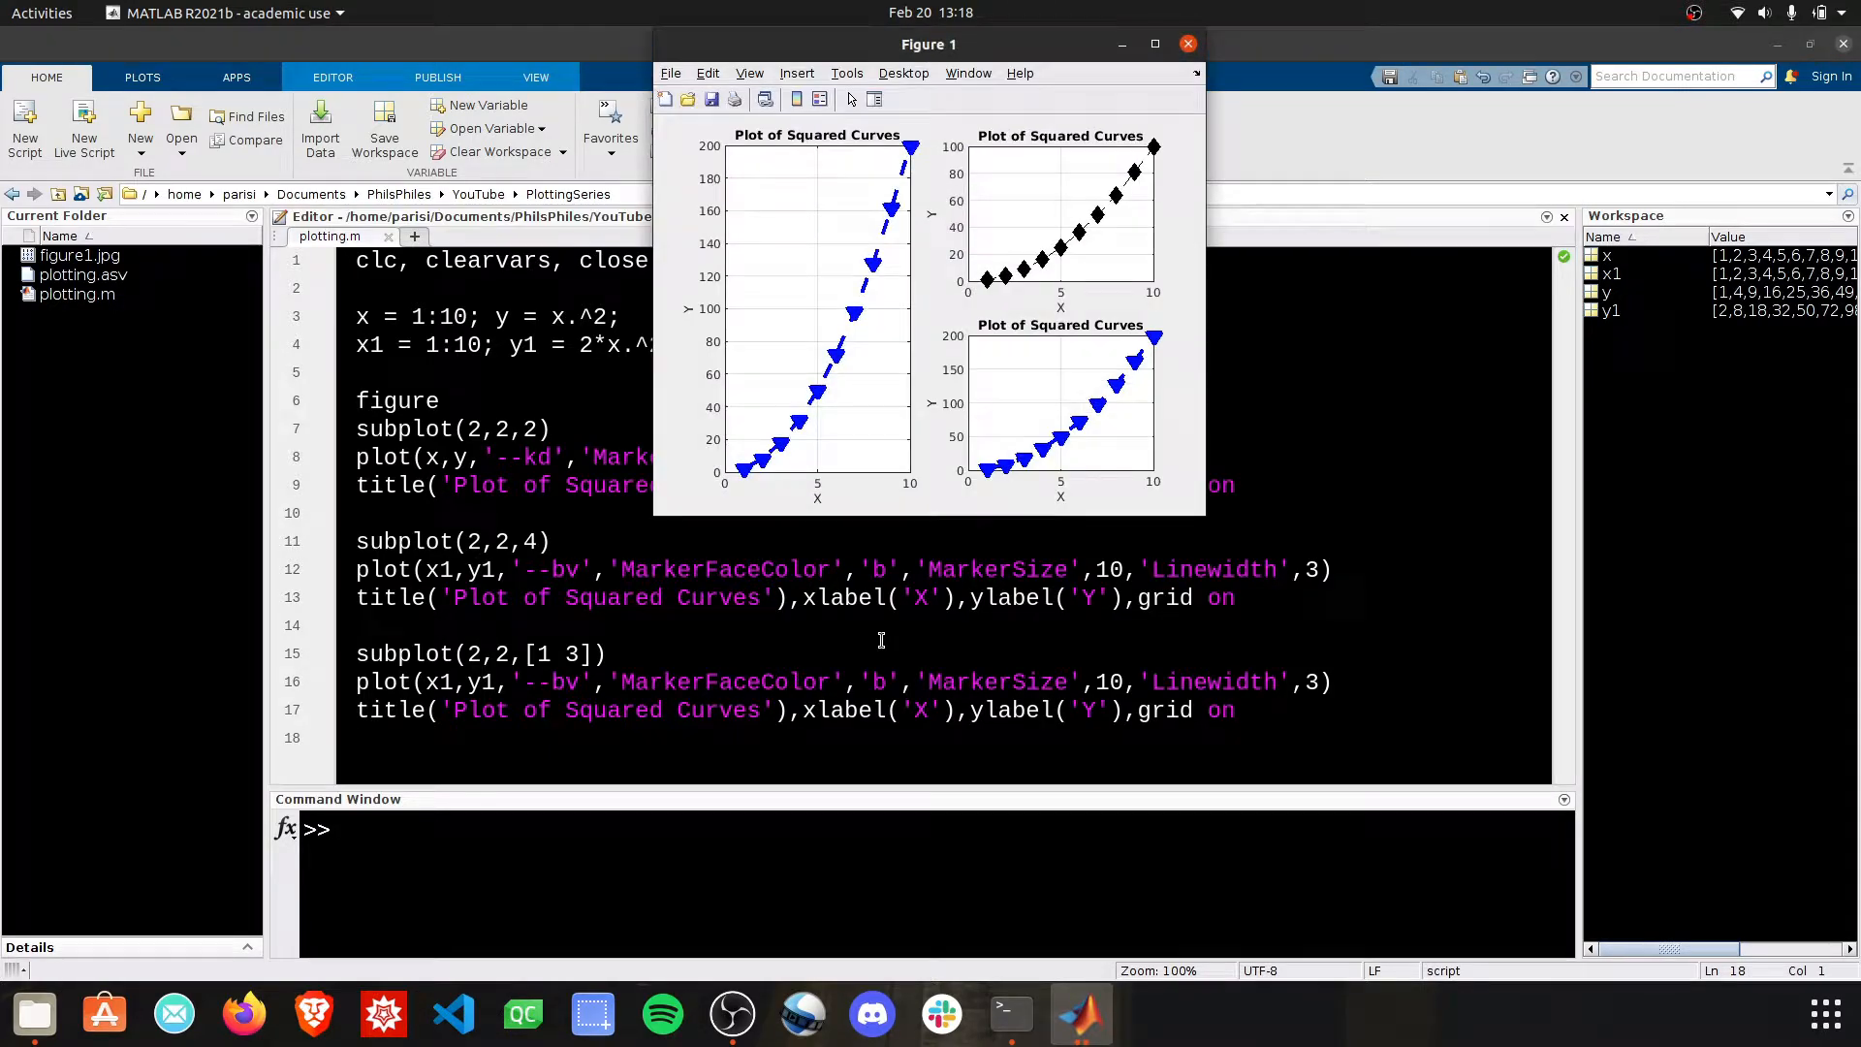
Drag the Figure 1 window corner outward so the three subplots display larger
left_click_drag(927, 44, 744, 132)
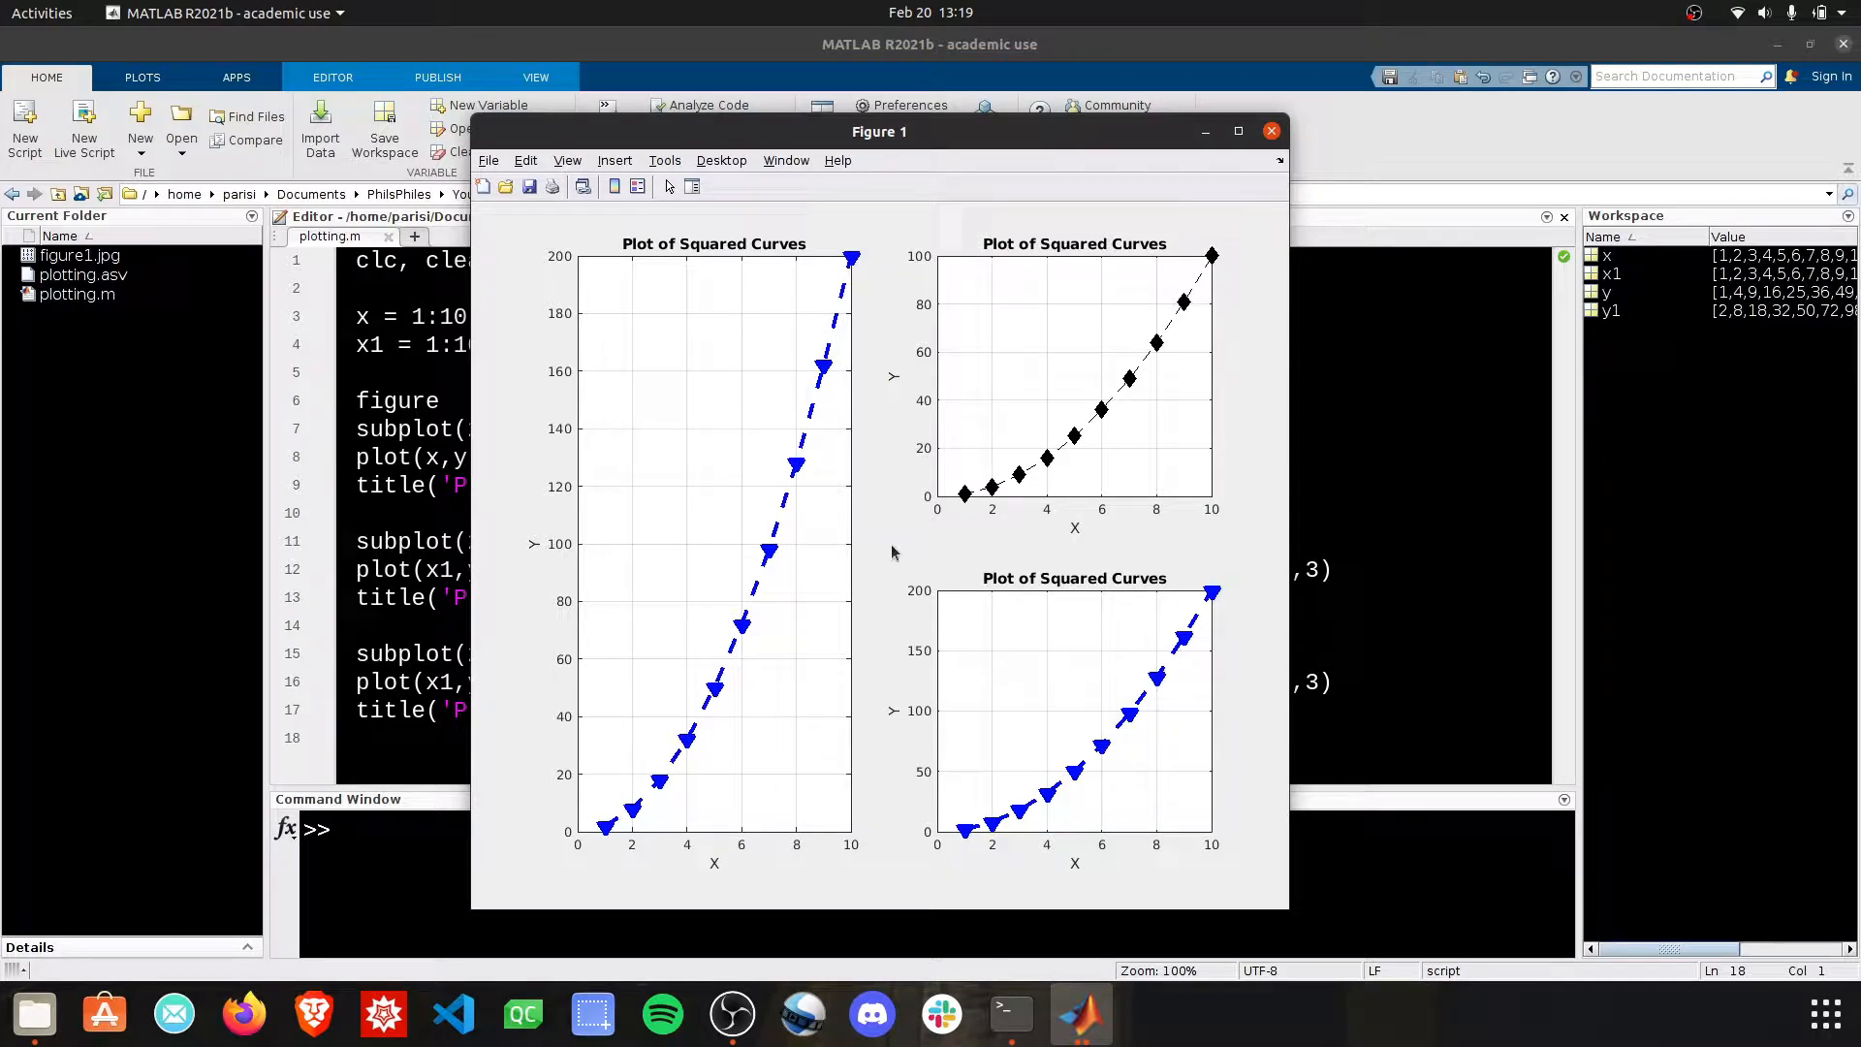
mouse_move(891, 536)
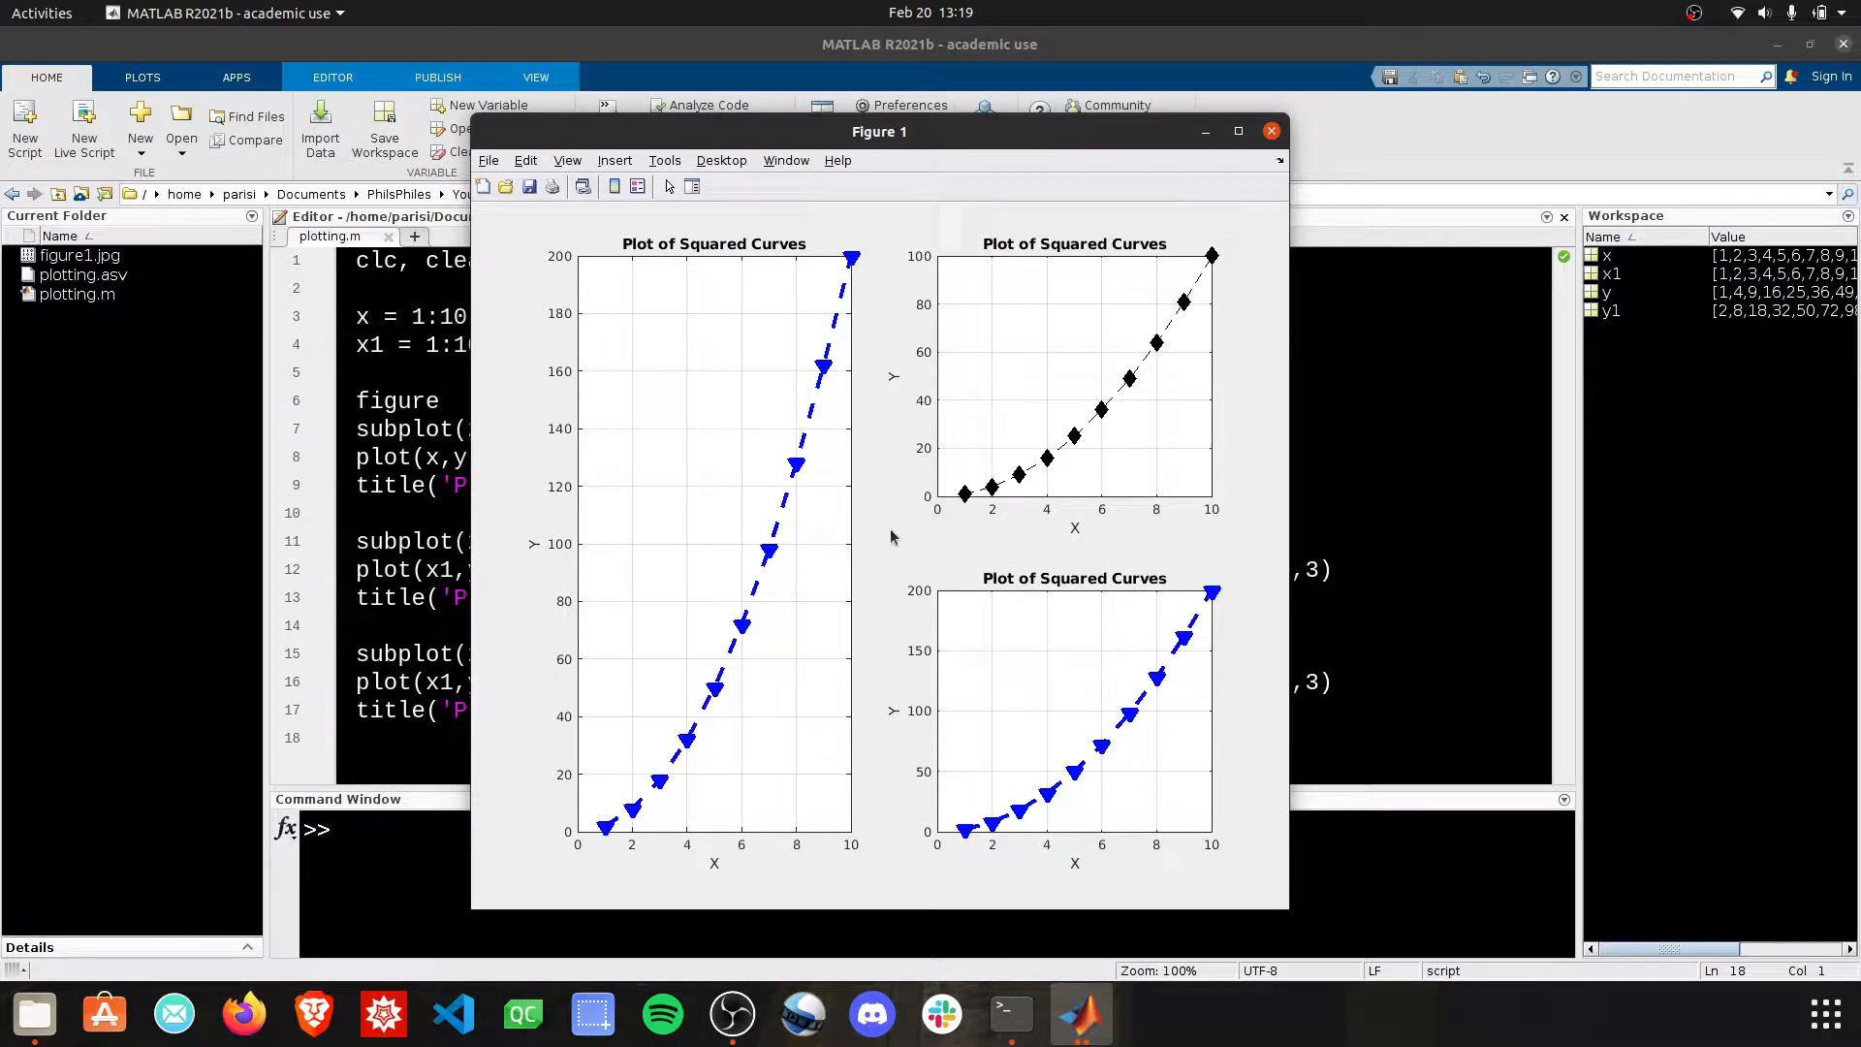
Start Save As from the File menu with JPEG image (*.jpg) as type and the file name selected
left_click(487, 161)
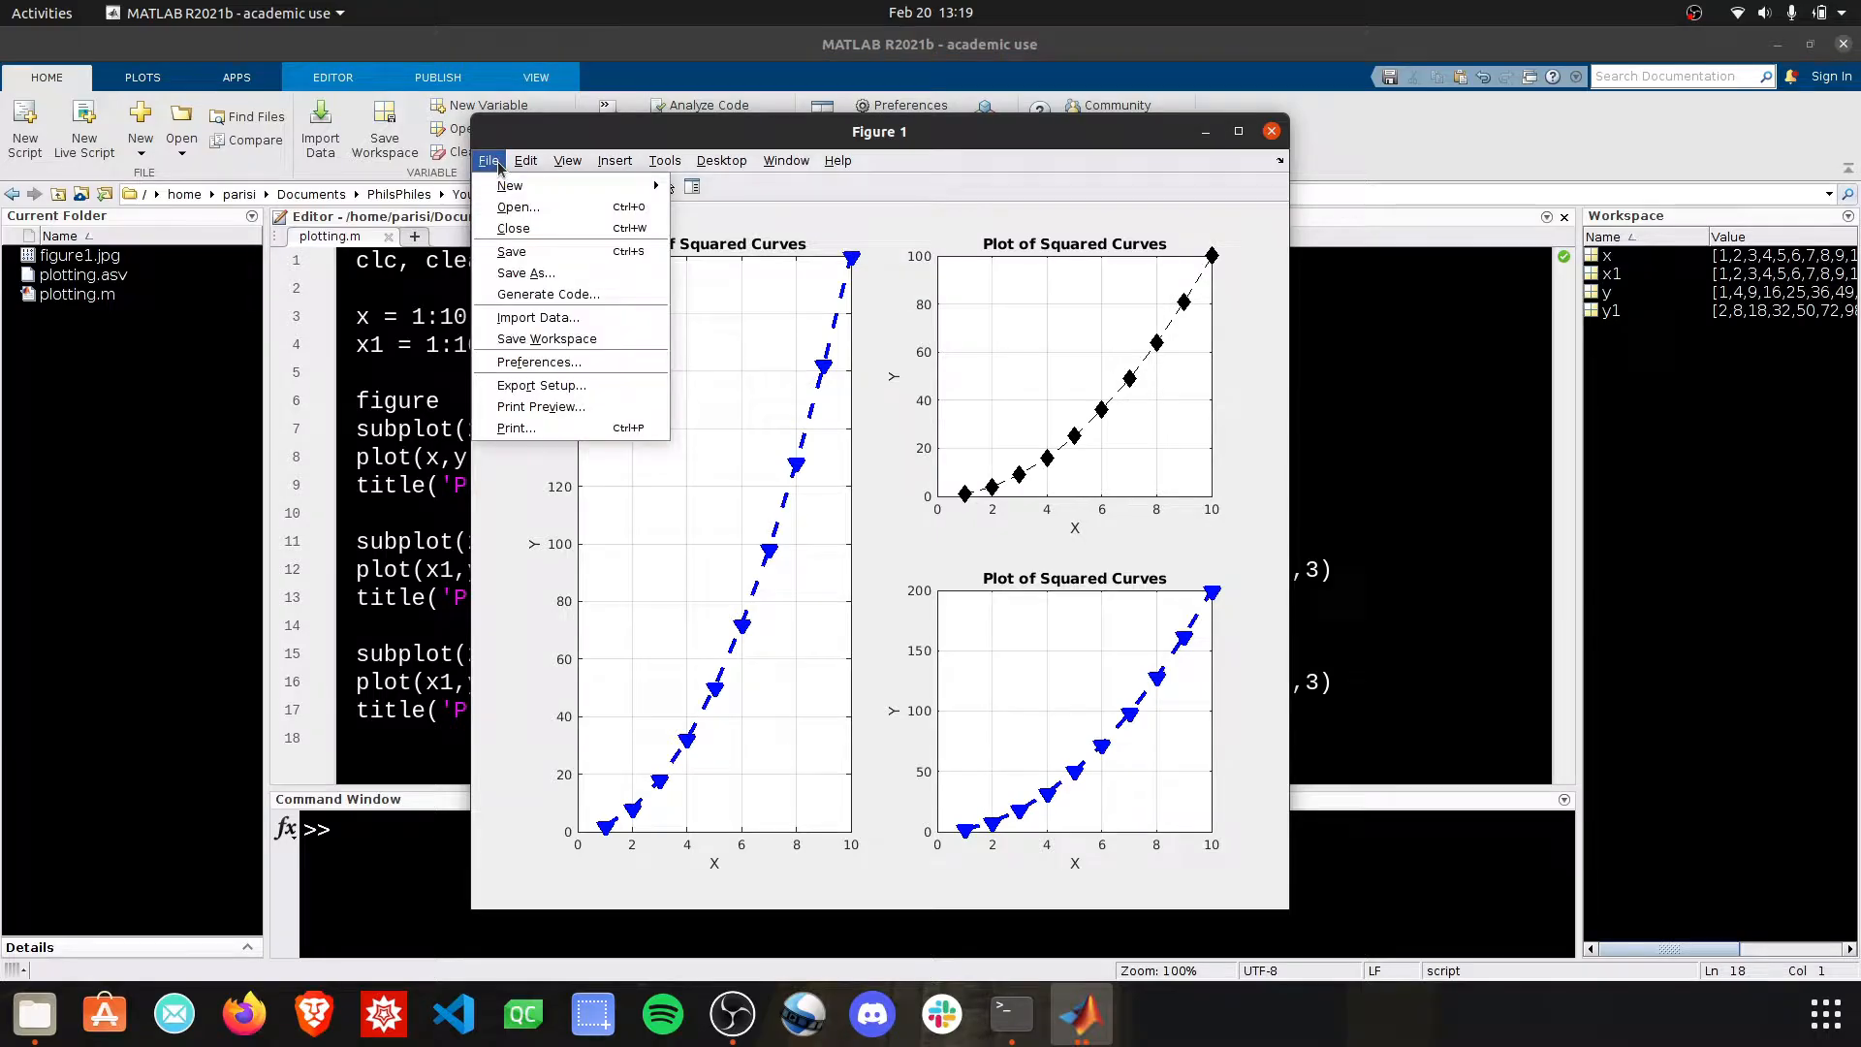
left_click(525, 274)
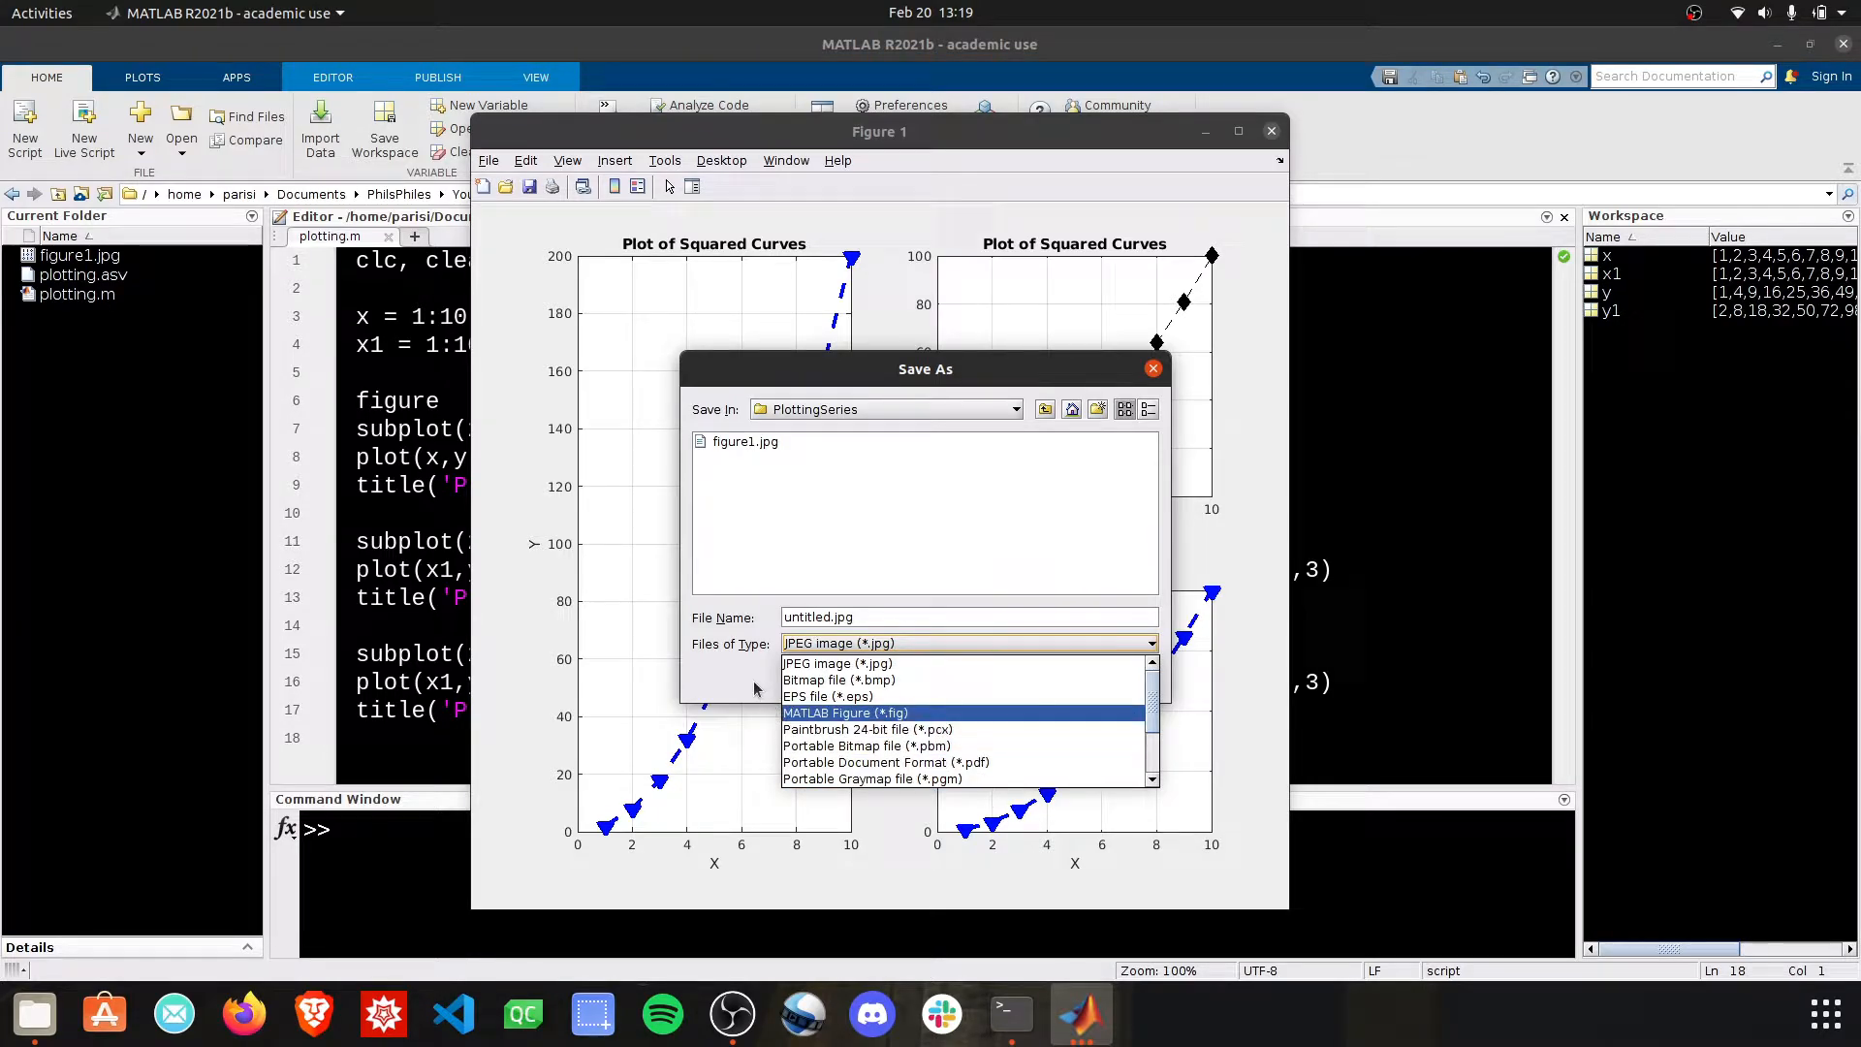
left_click(838, 663)
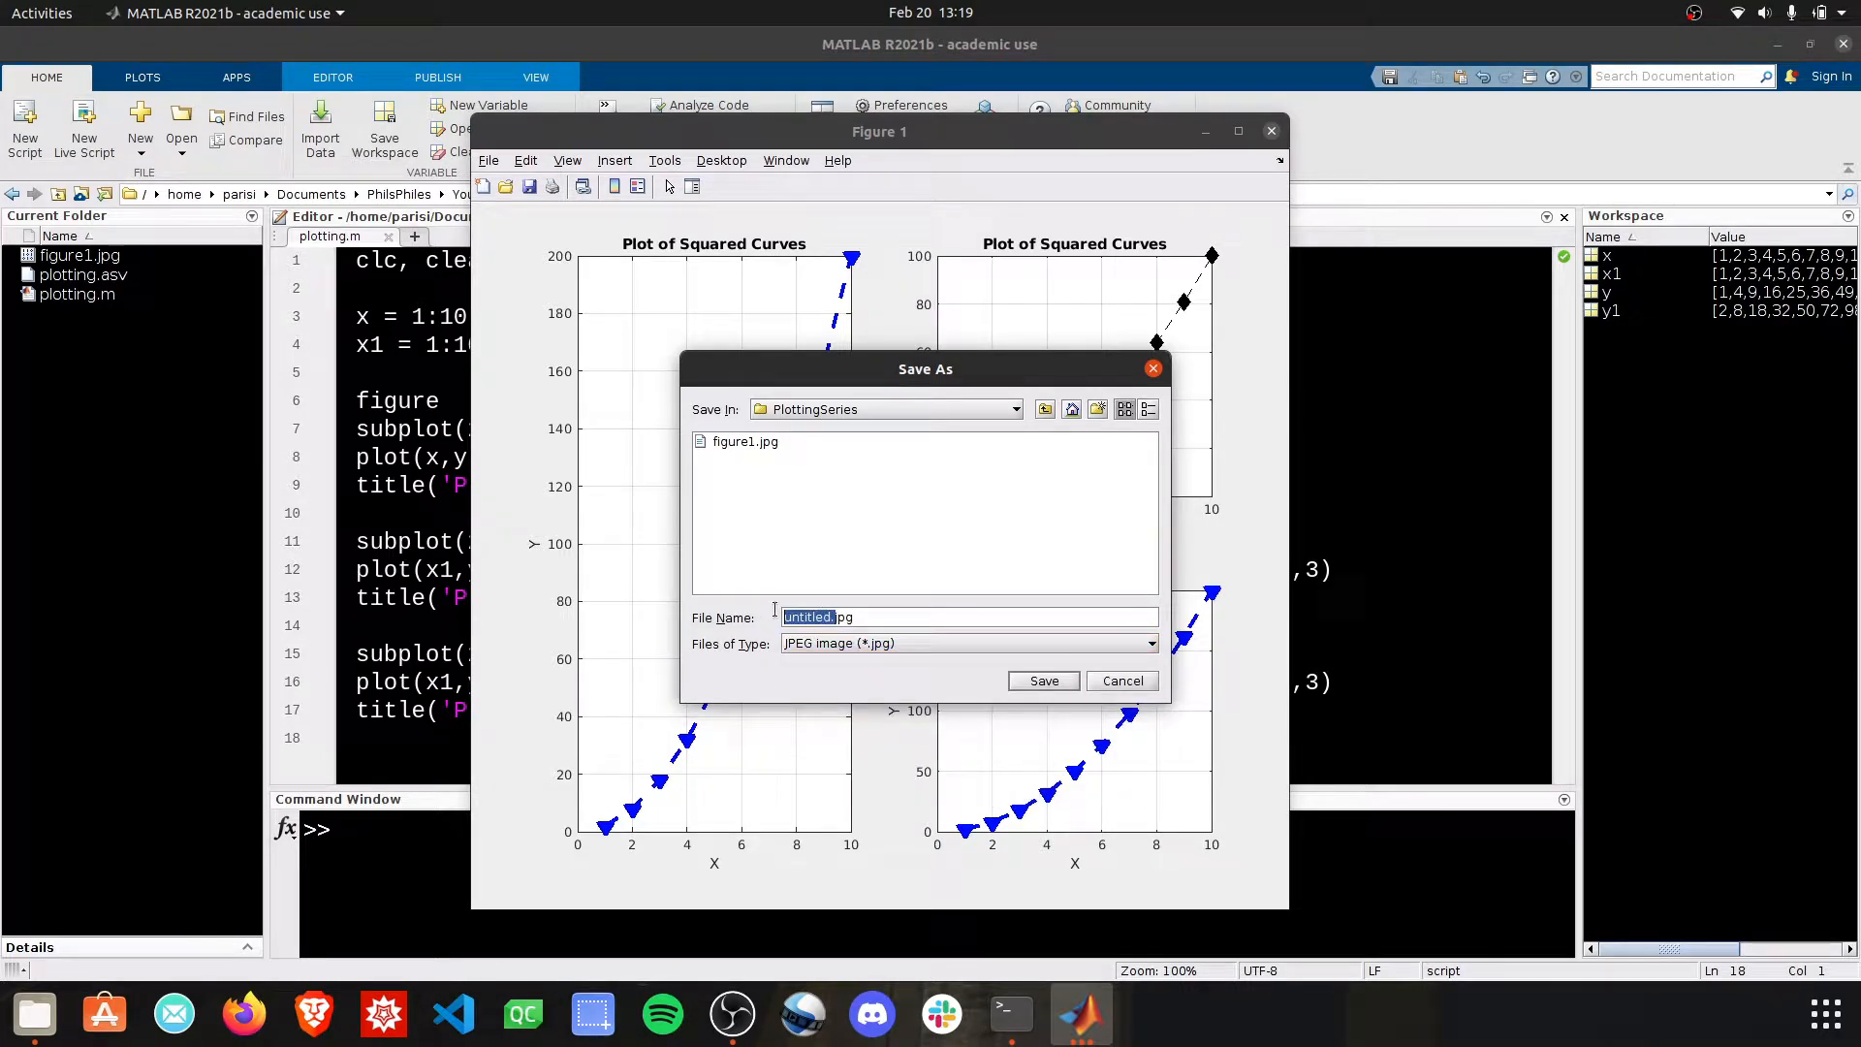
left_click(1043, 681)
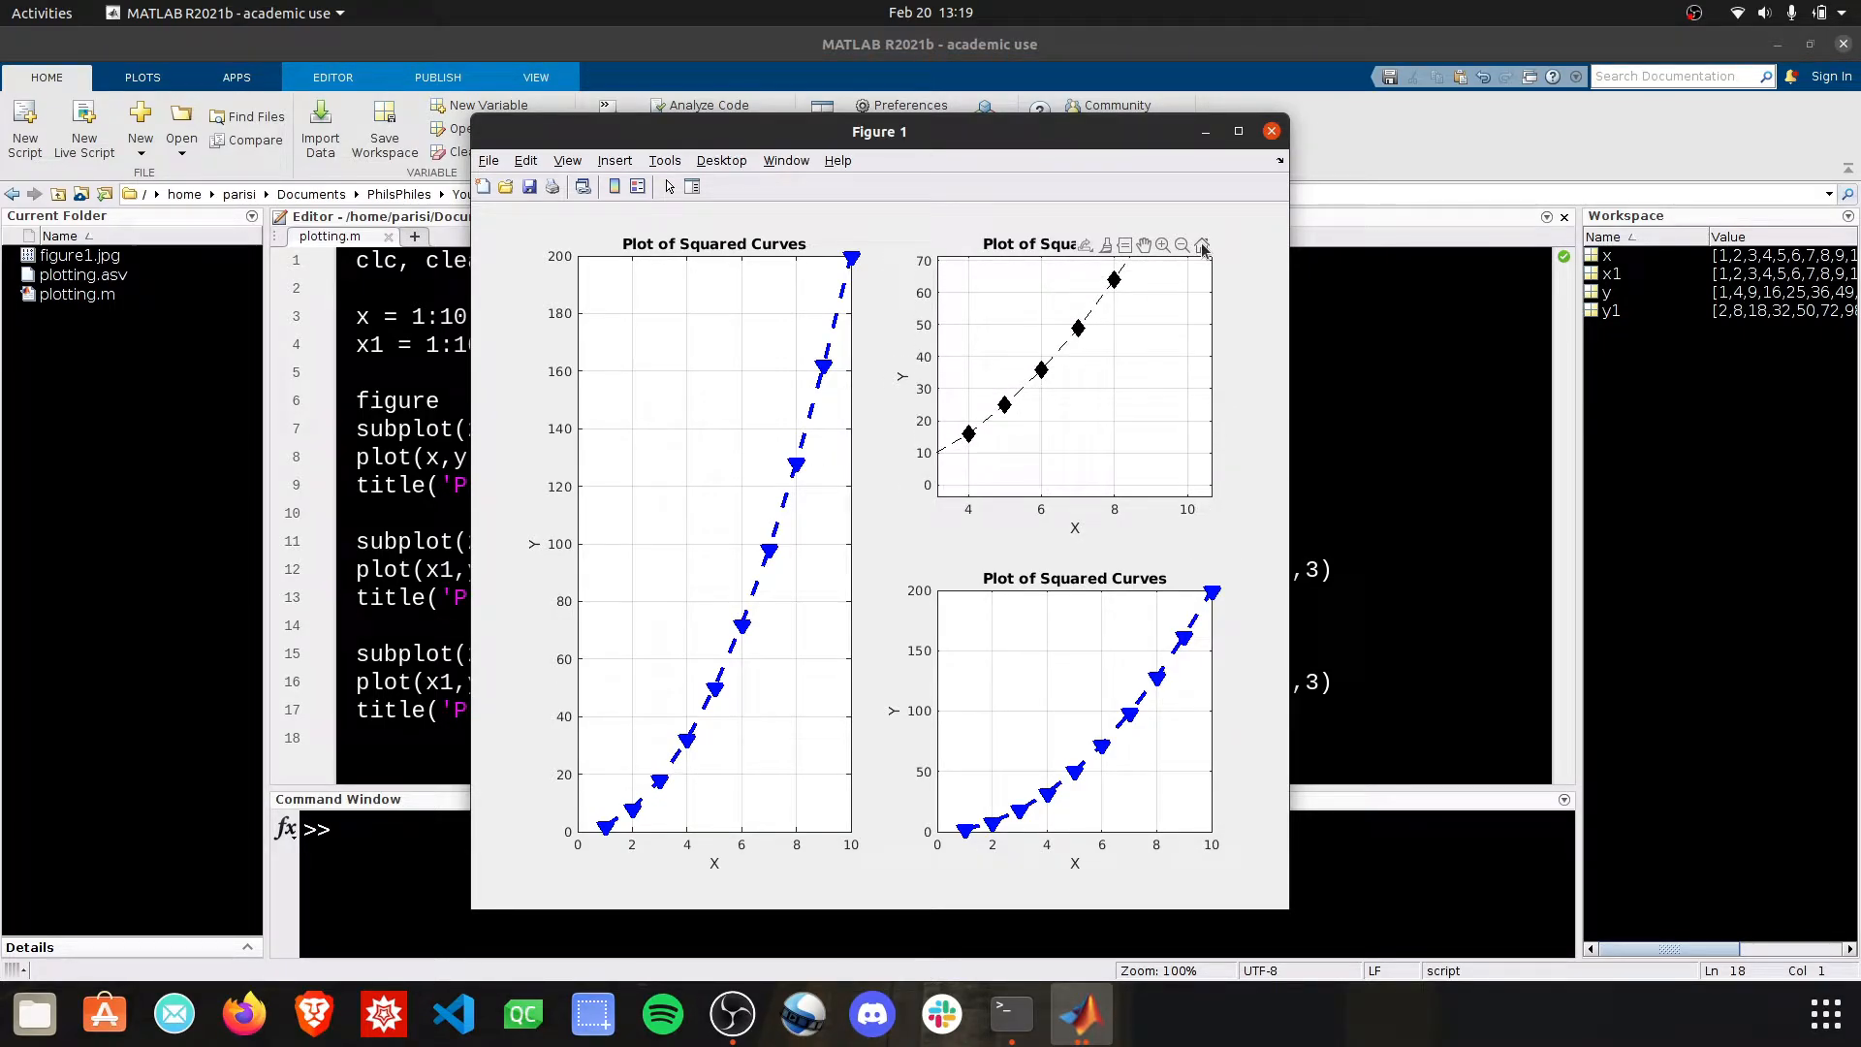
Restore the black diamond plot's view, zoom into its middle points and pan toward the higher ones
left_click(1202, 246)
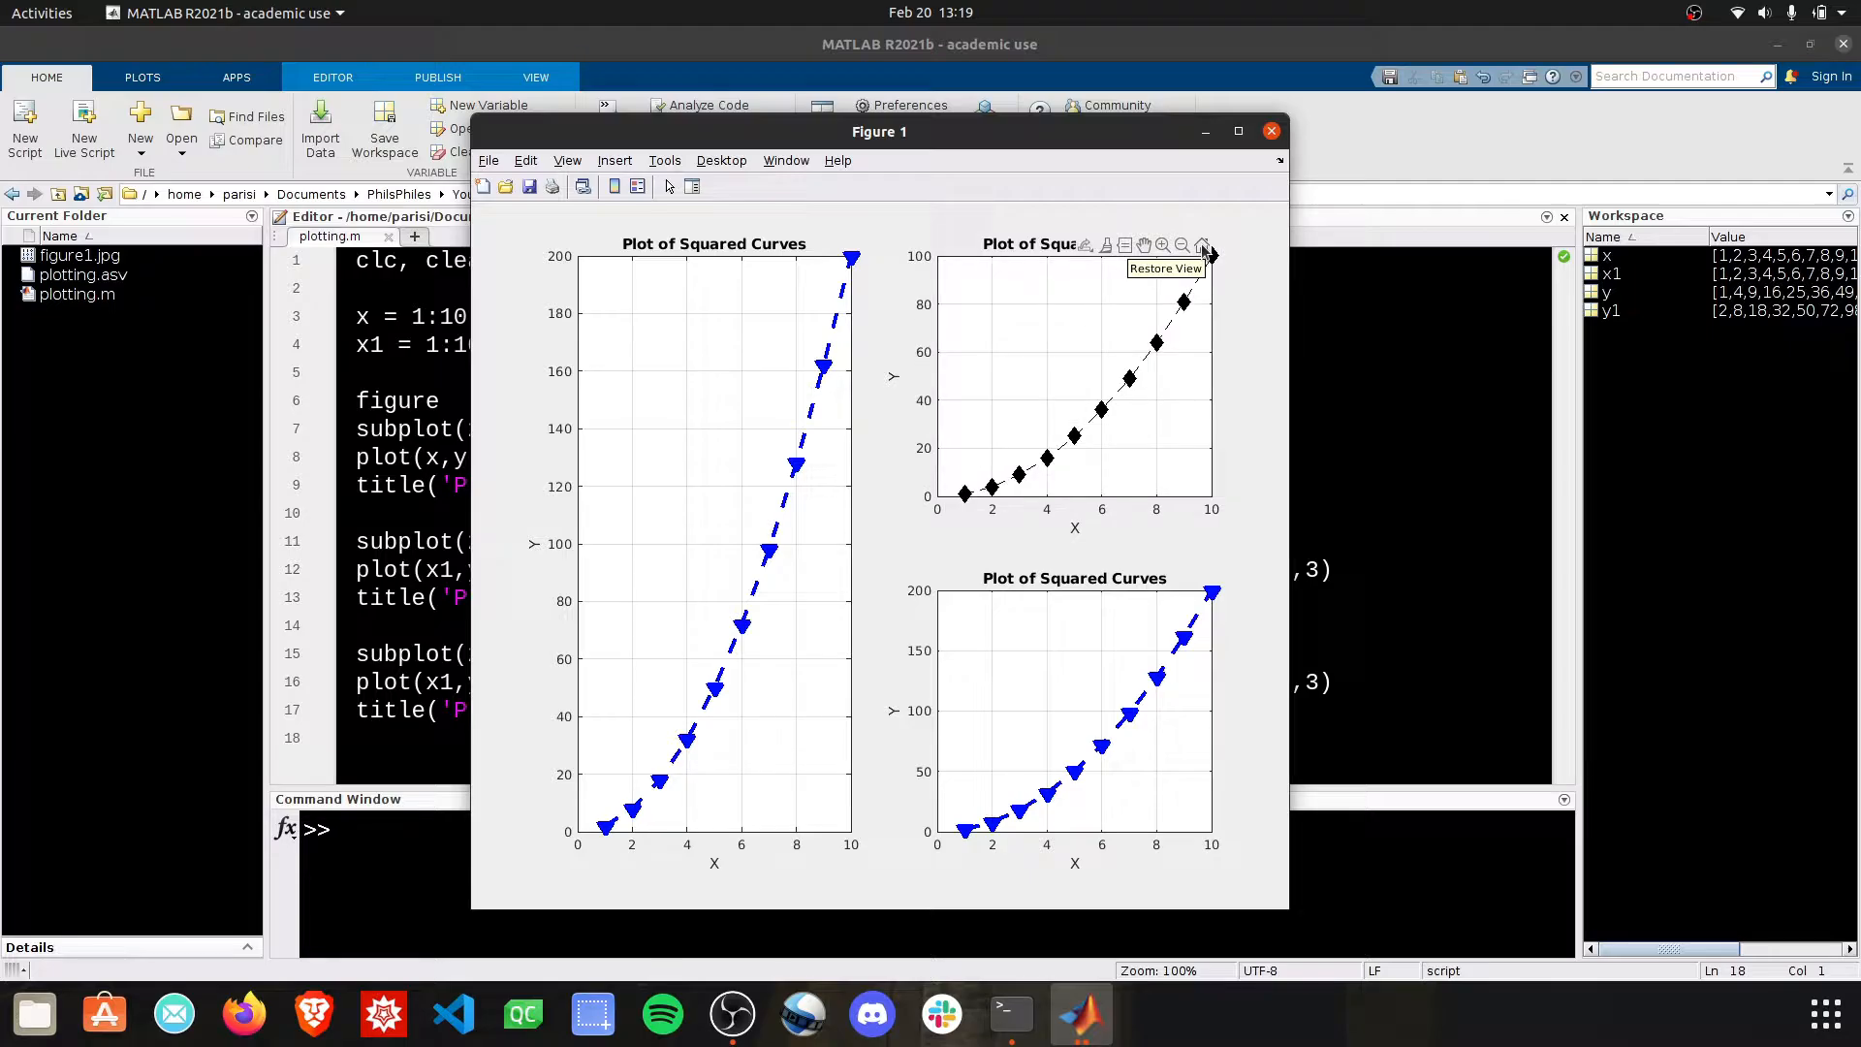
mouse_move(1202, 250)
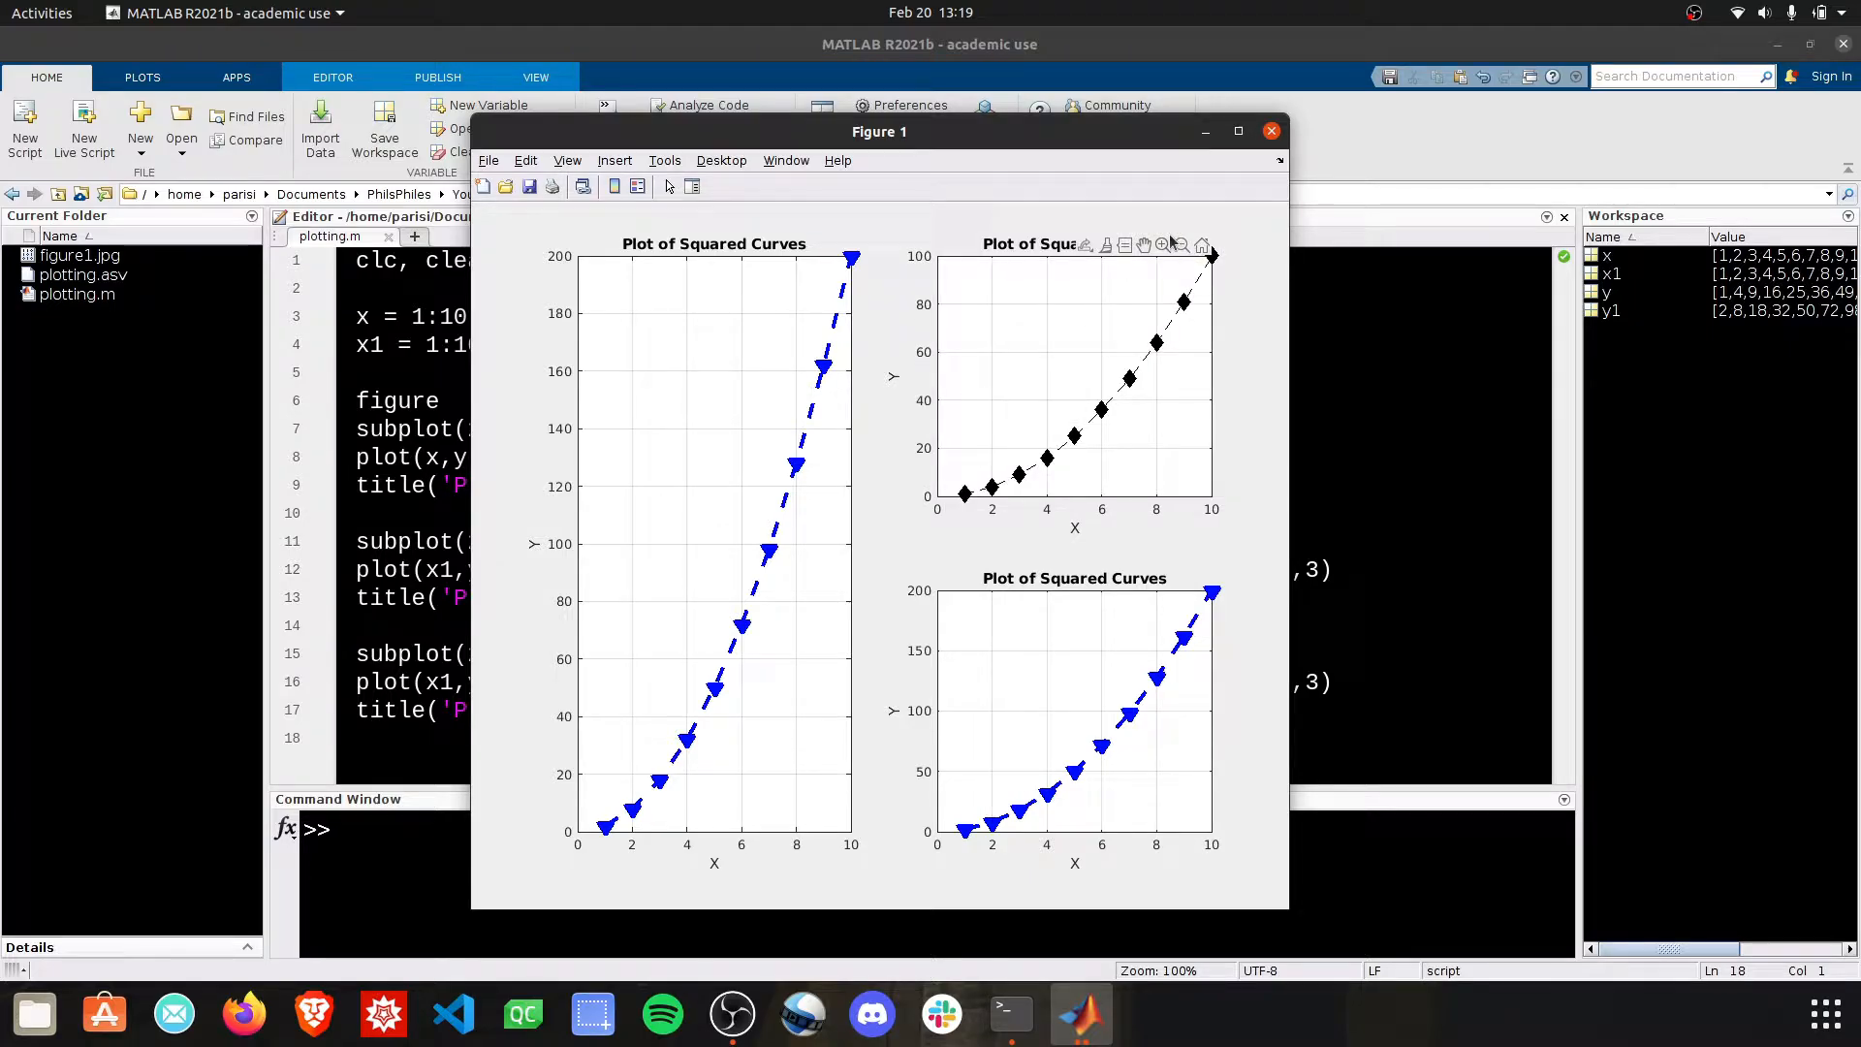
mouse_move(1163, 246)
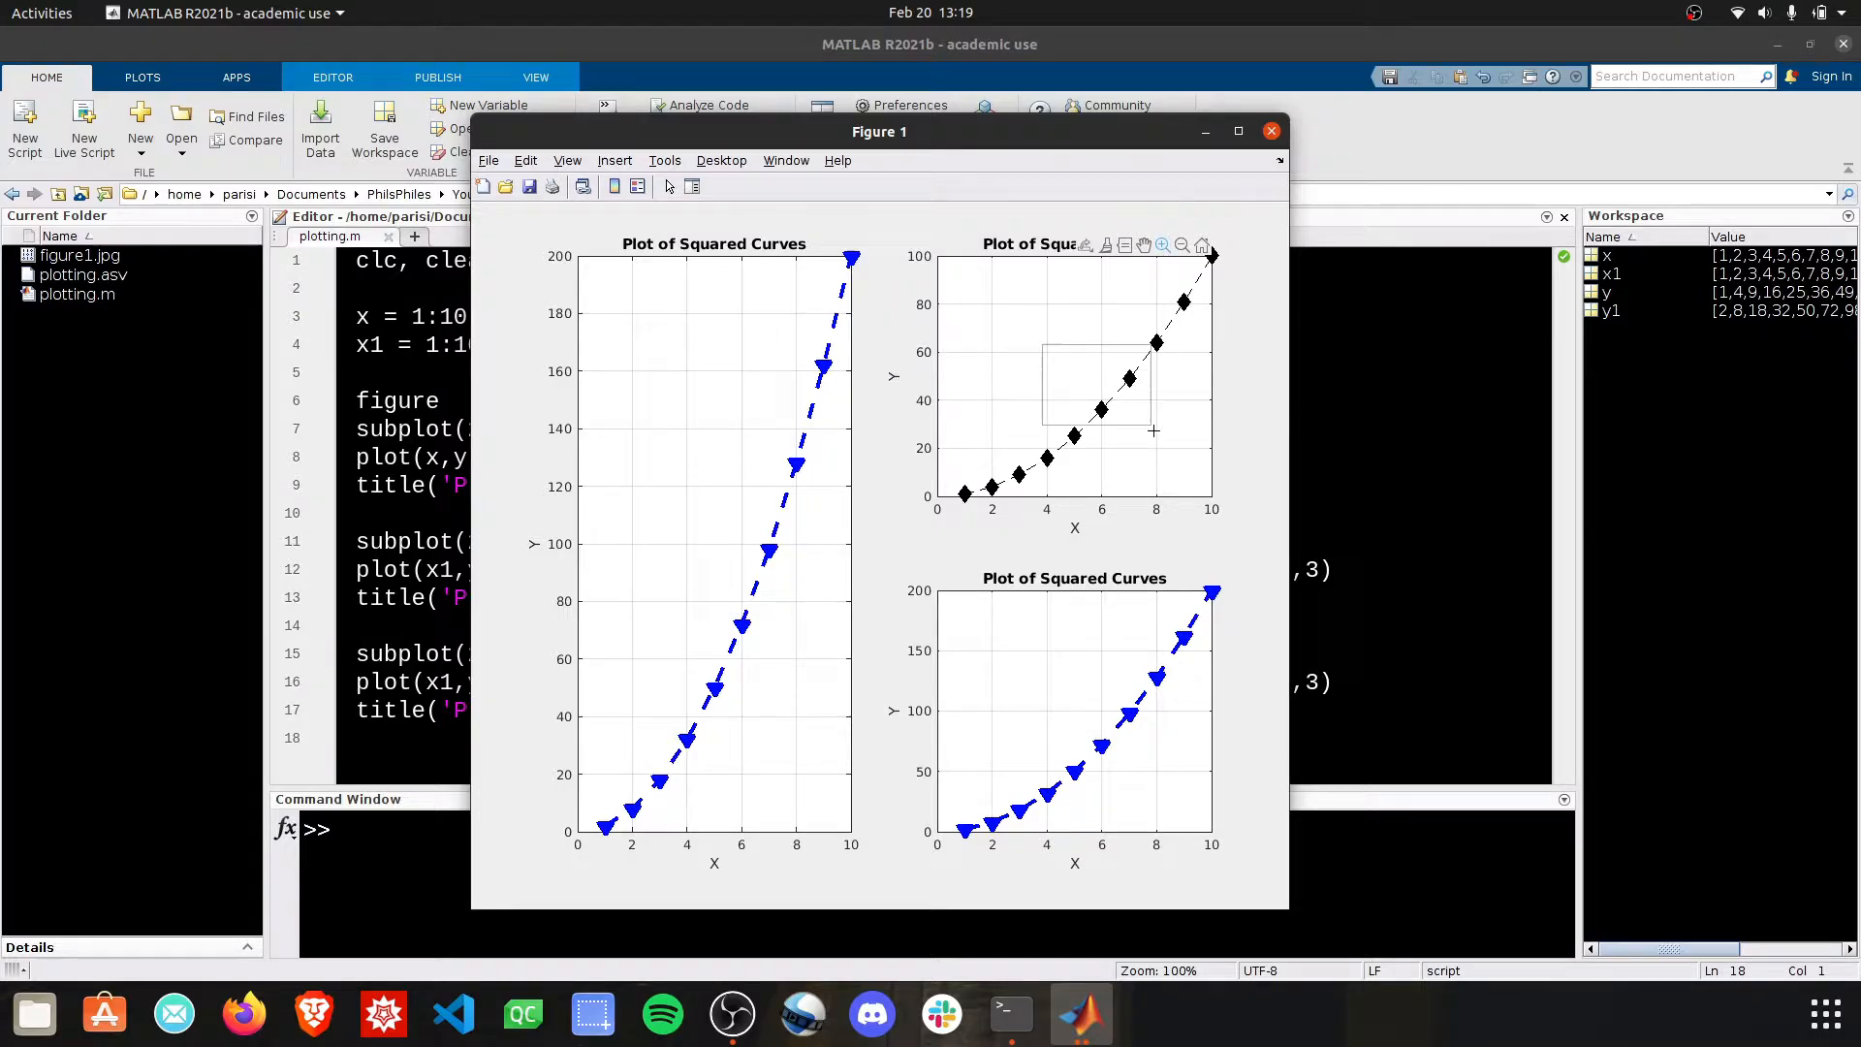
left_click_drag(1043, 341, 1151, 430)
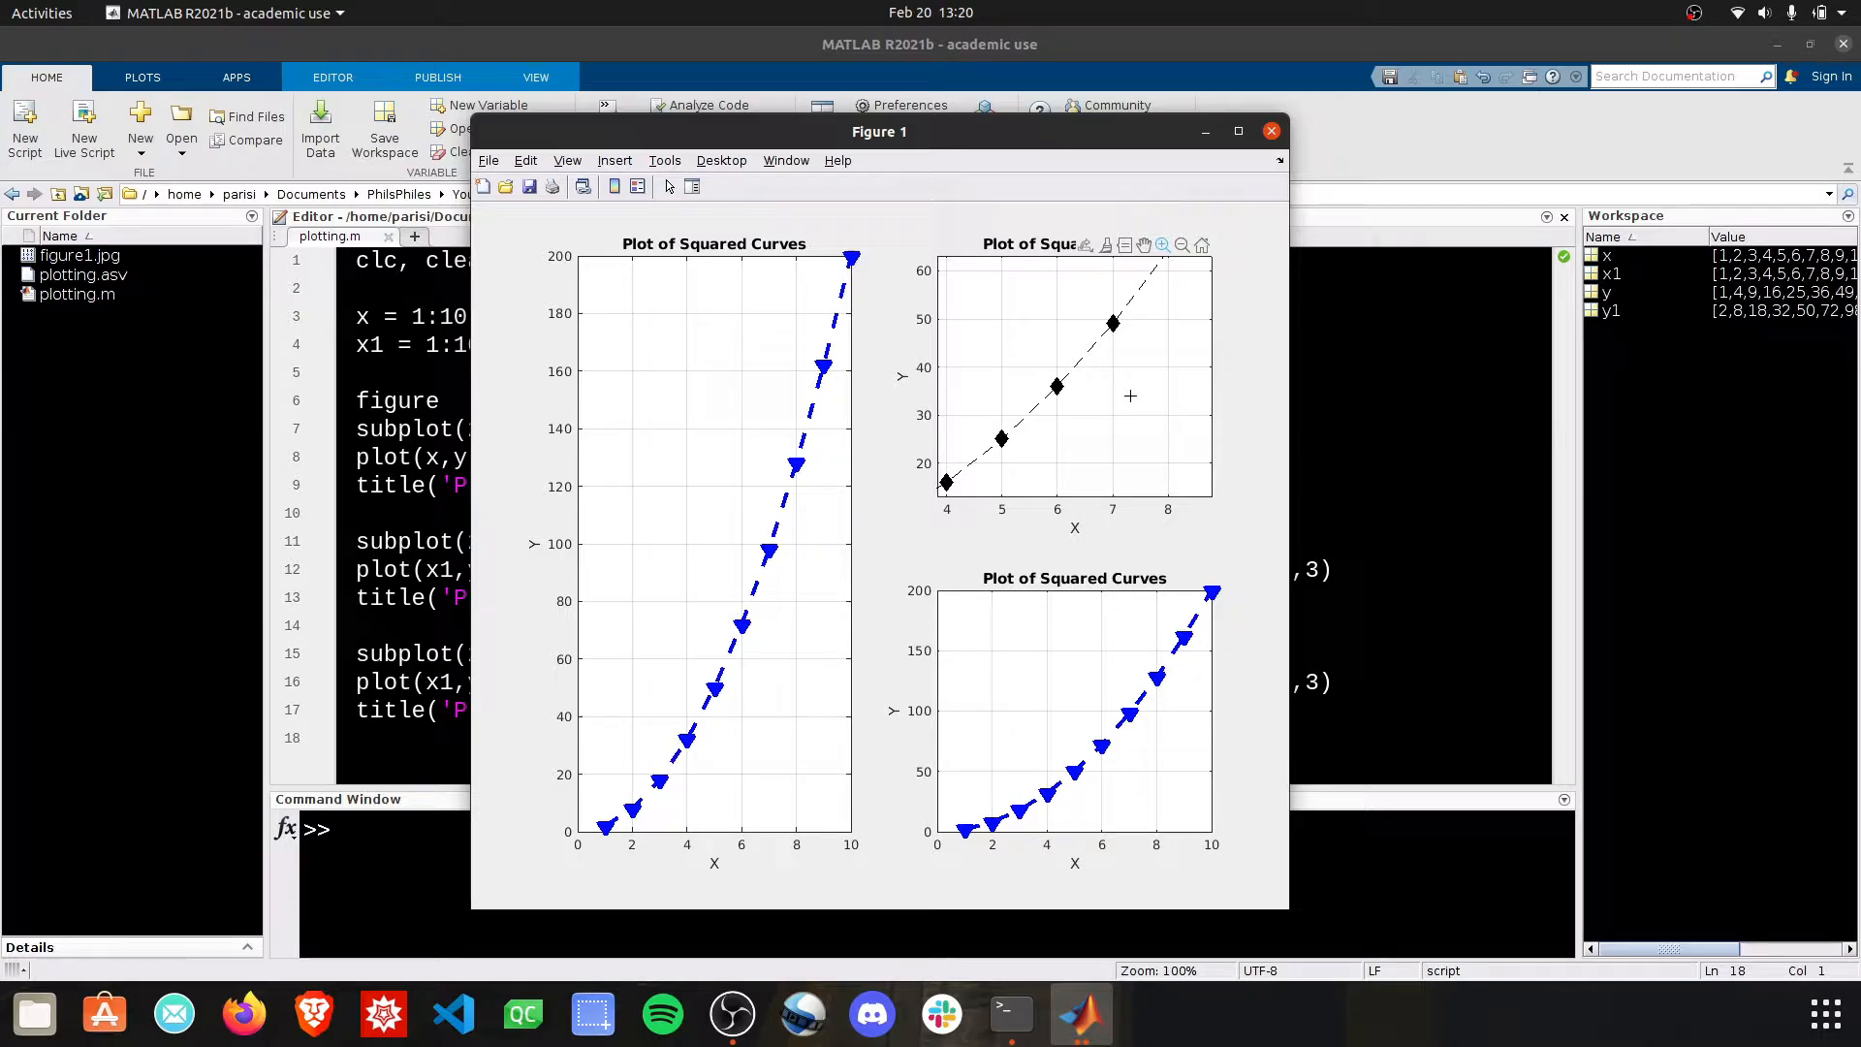
mouse_move(1139, 310)
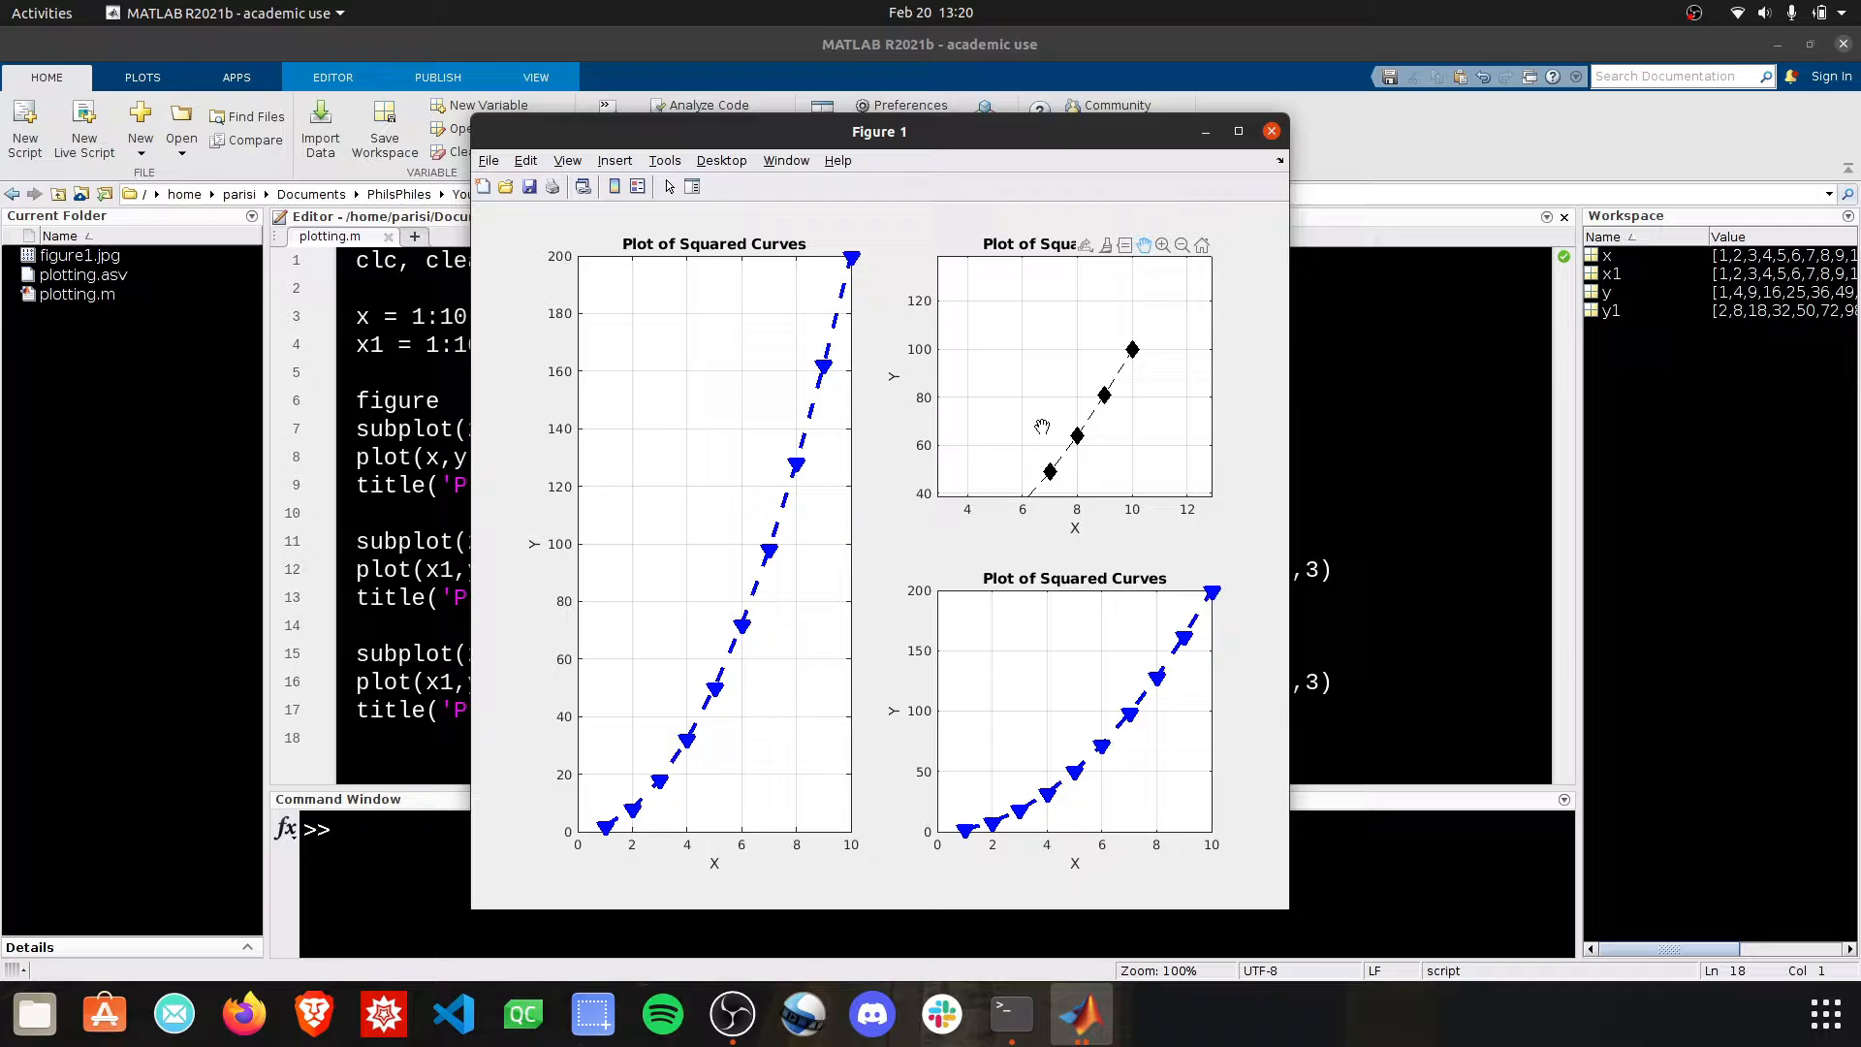
left_click_drag(1041, 427, 1124, 356)
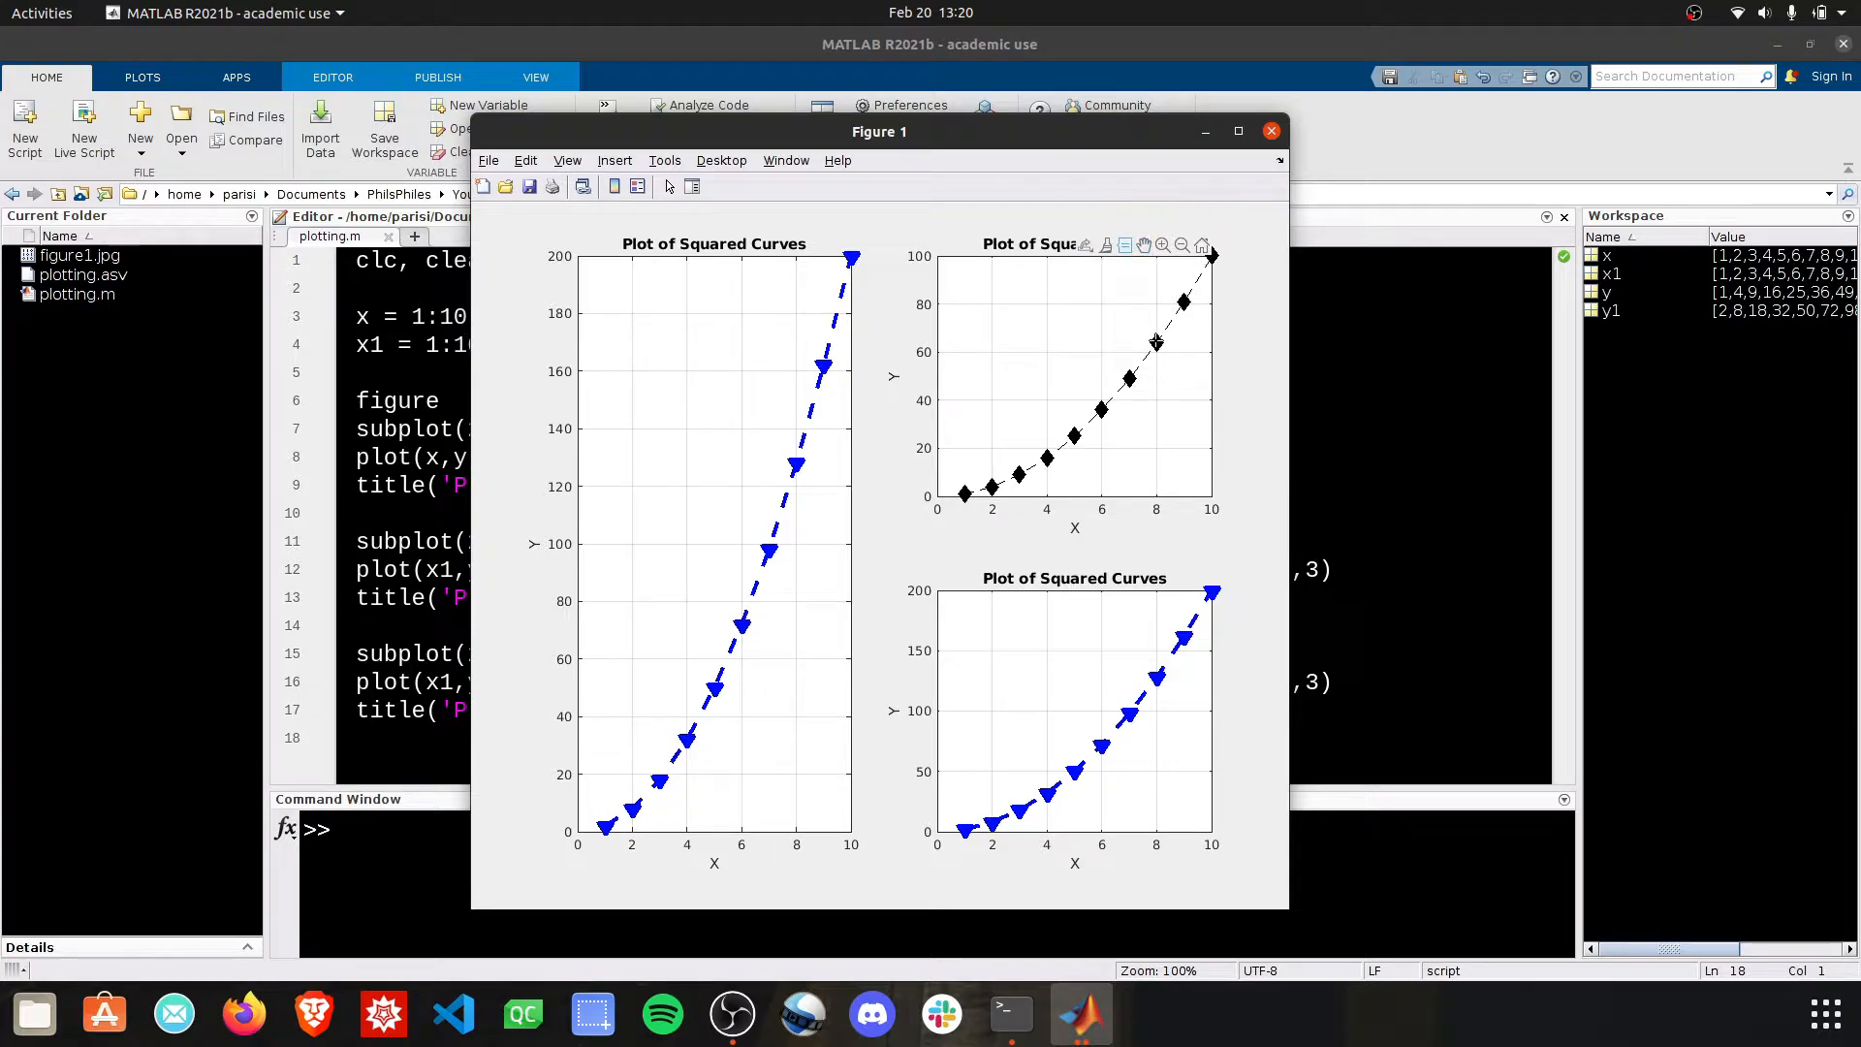
Place a data tip on the black curve at x 8, then move it to the point (5, 25)
left_click(1155, 341)
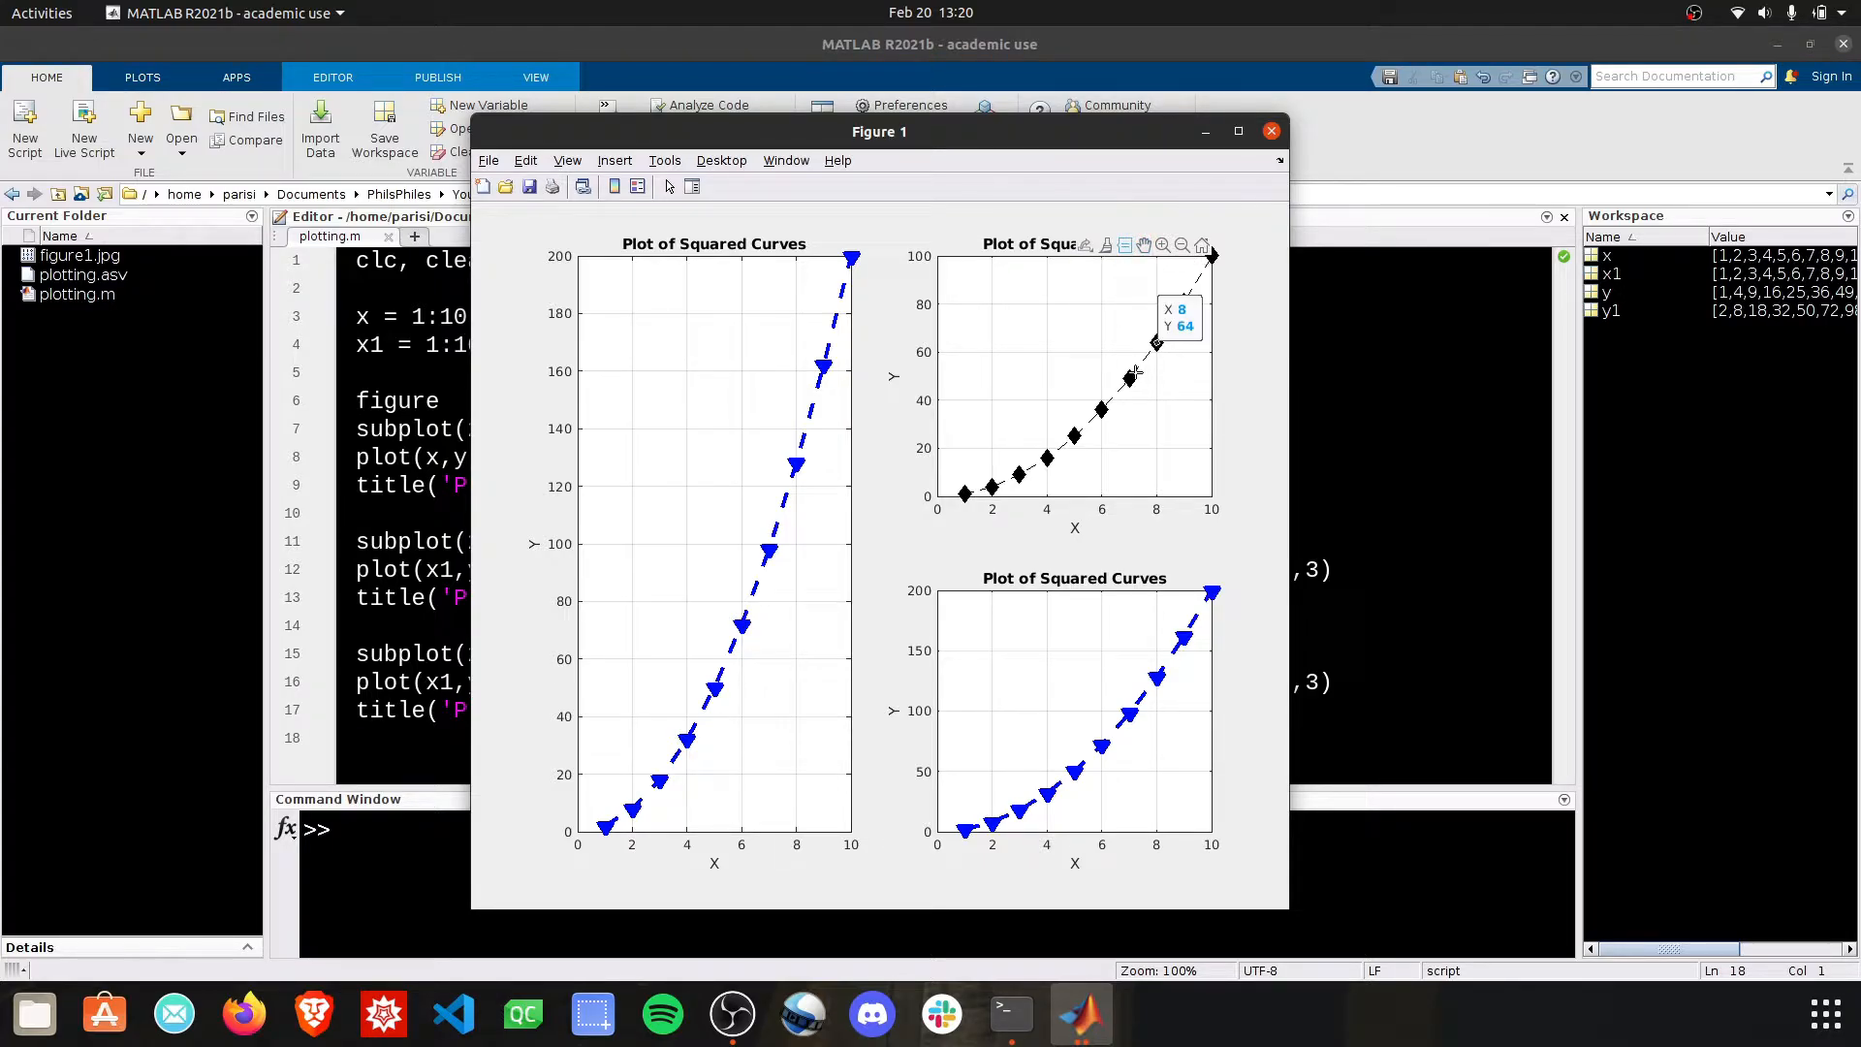
left_click(1124, 378)
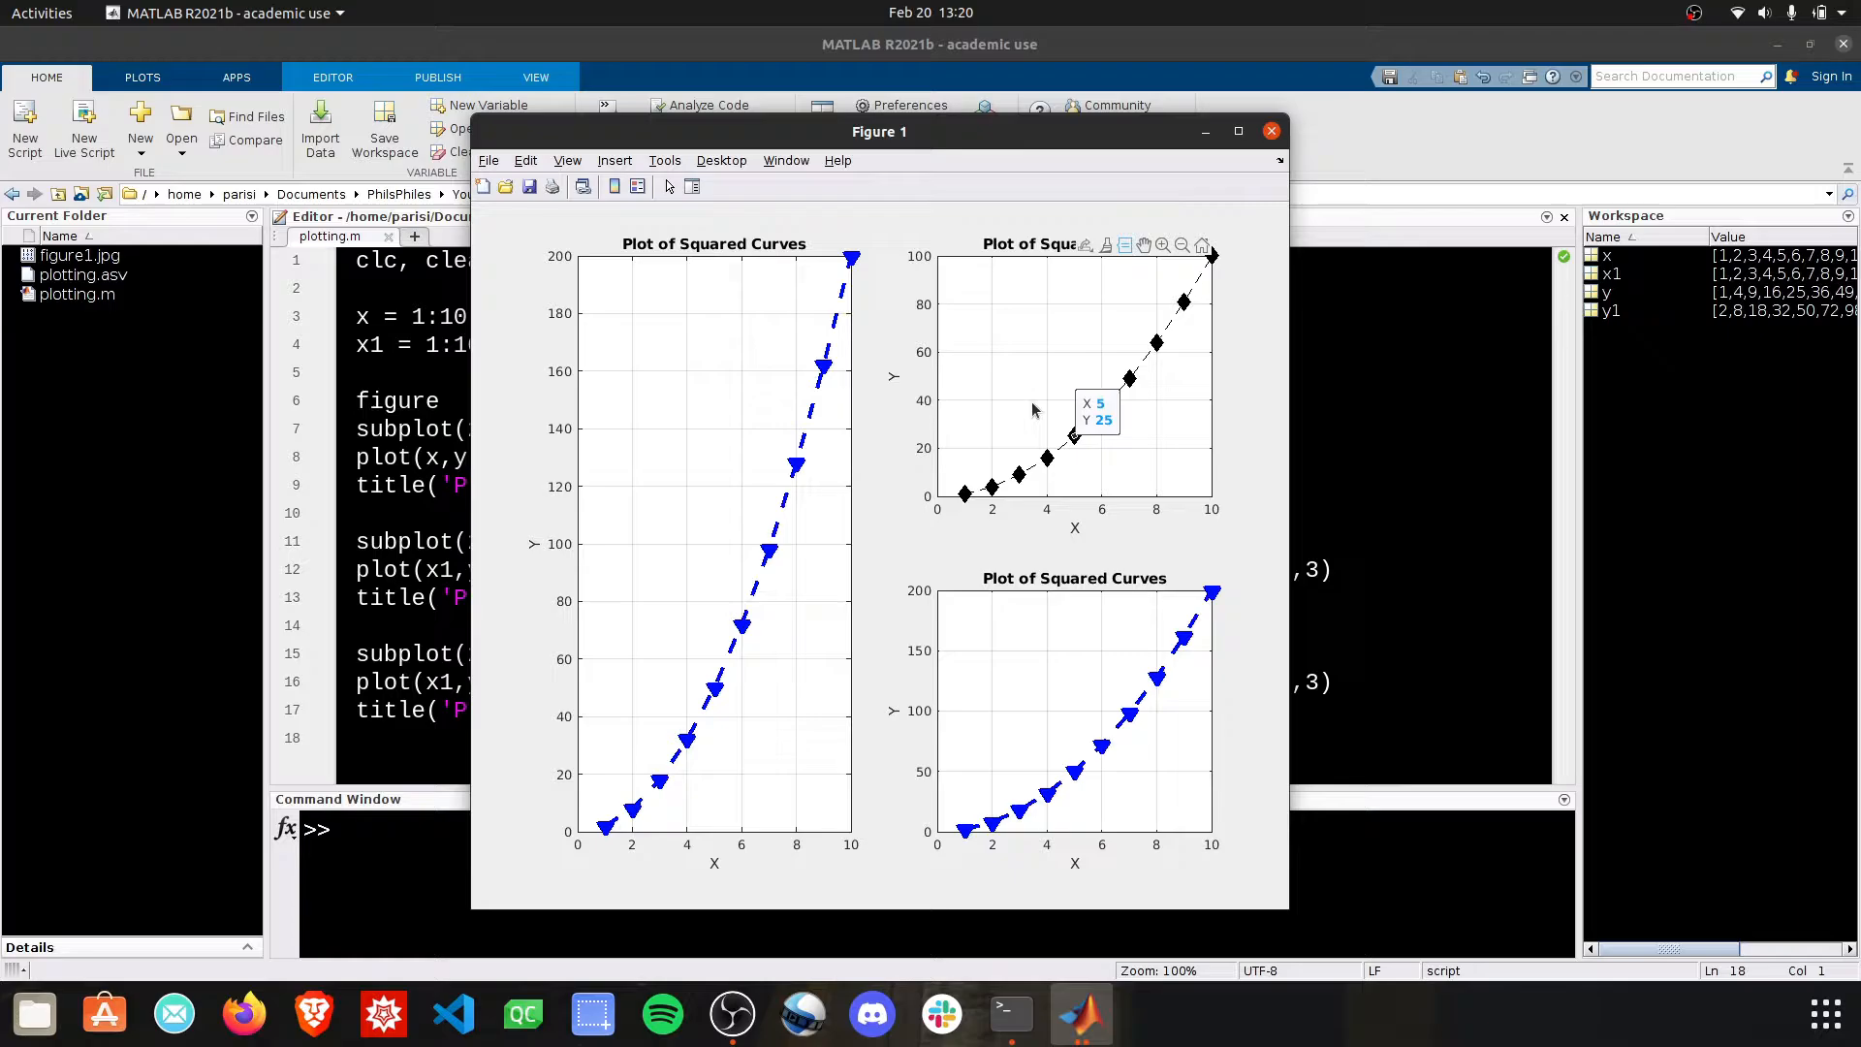
mouse_move(760, 574)
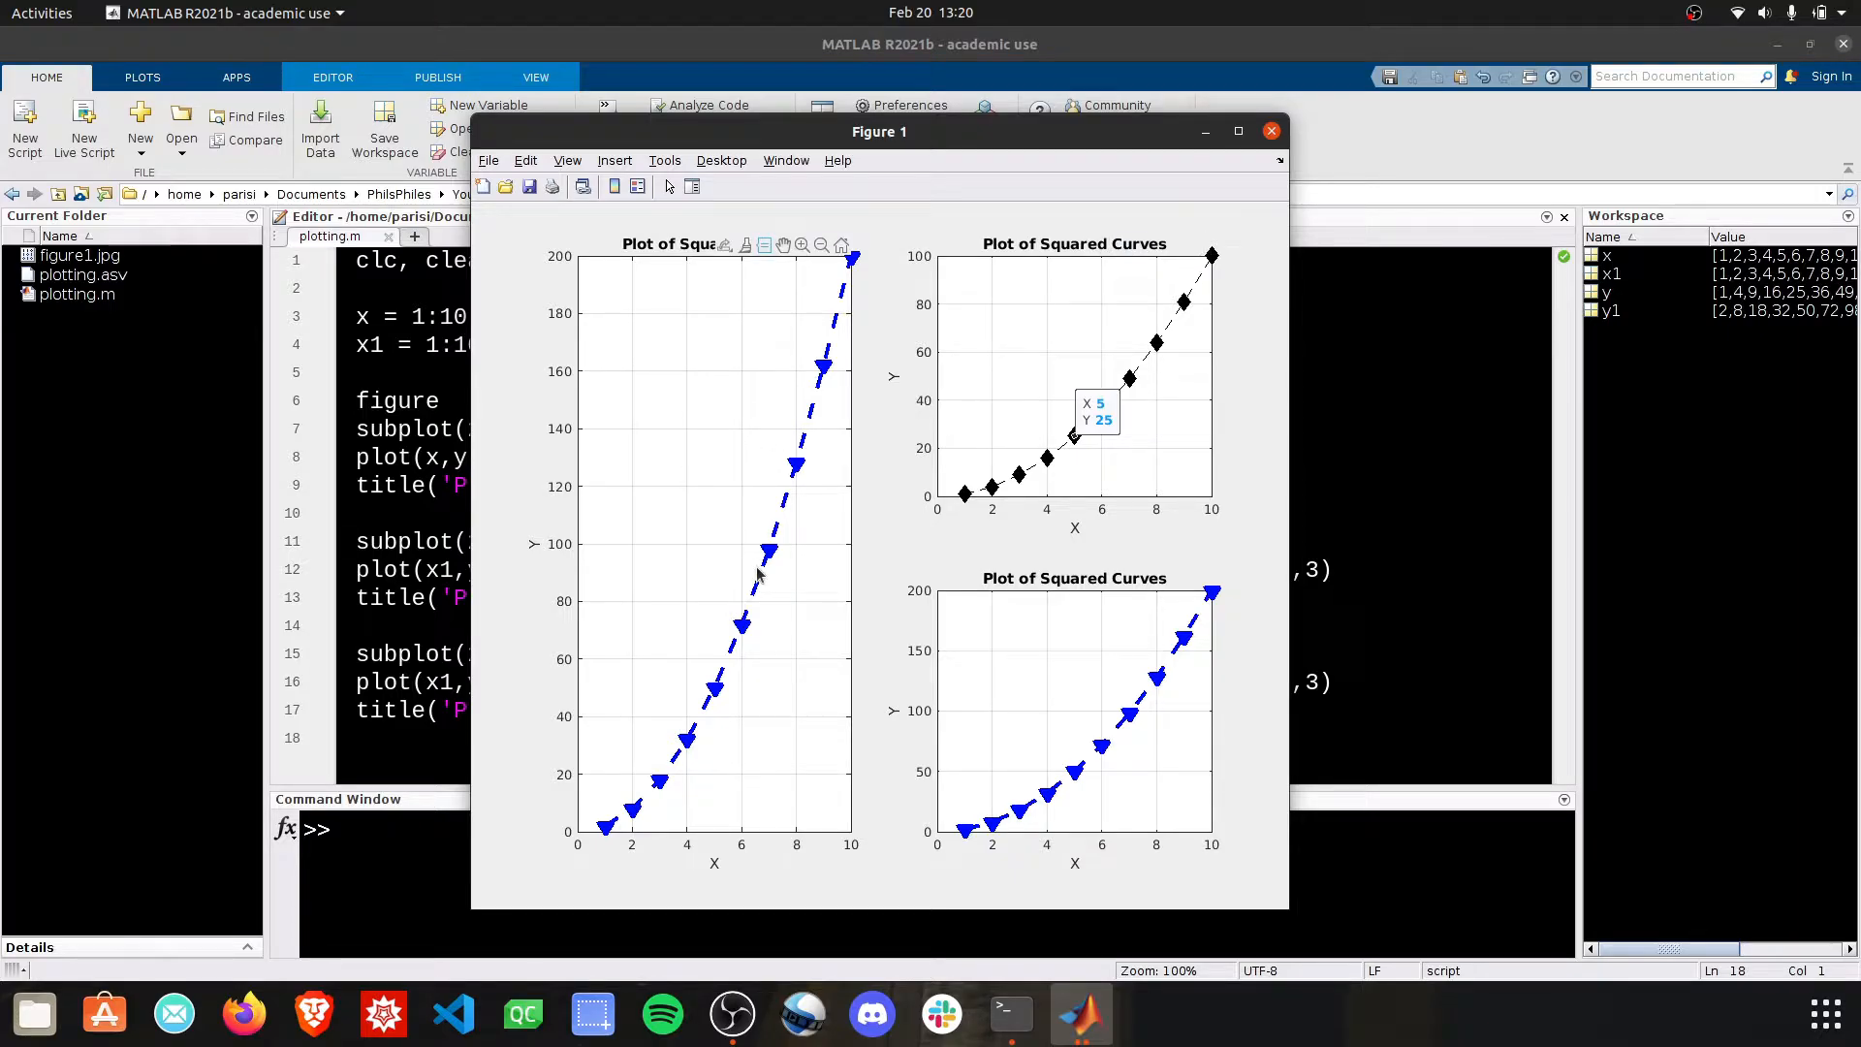
mouse_move(766, 442)
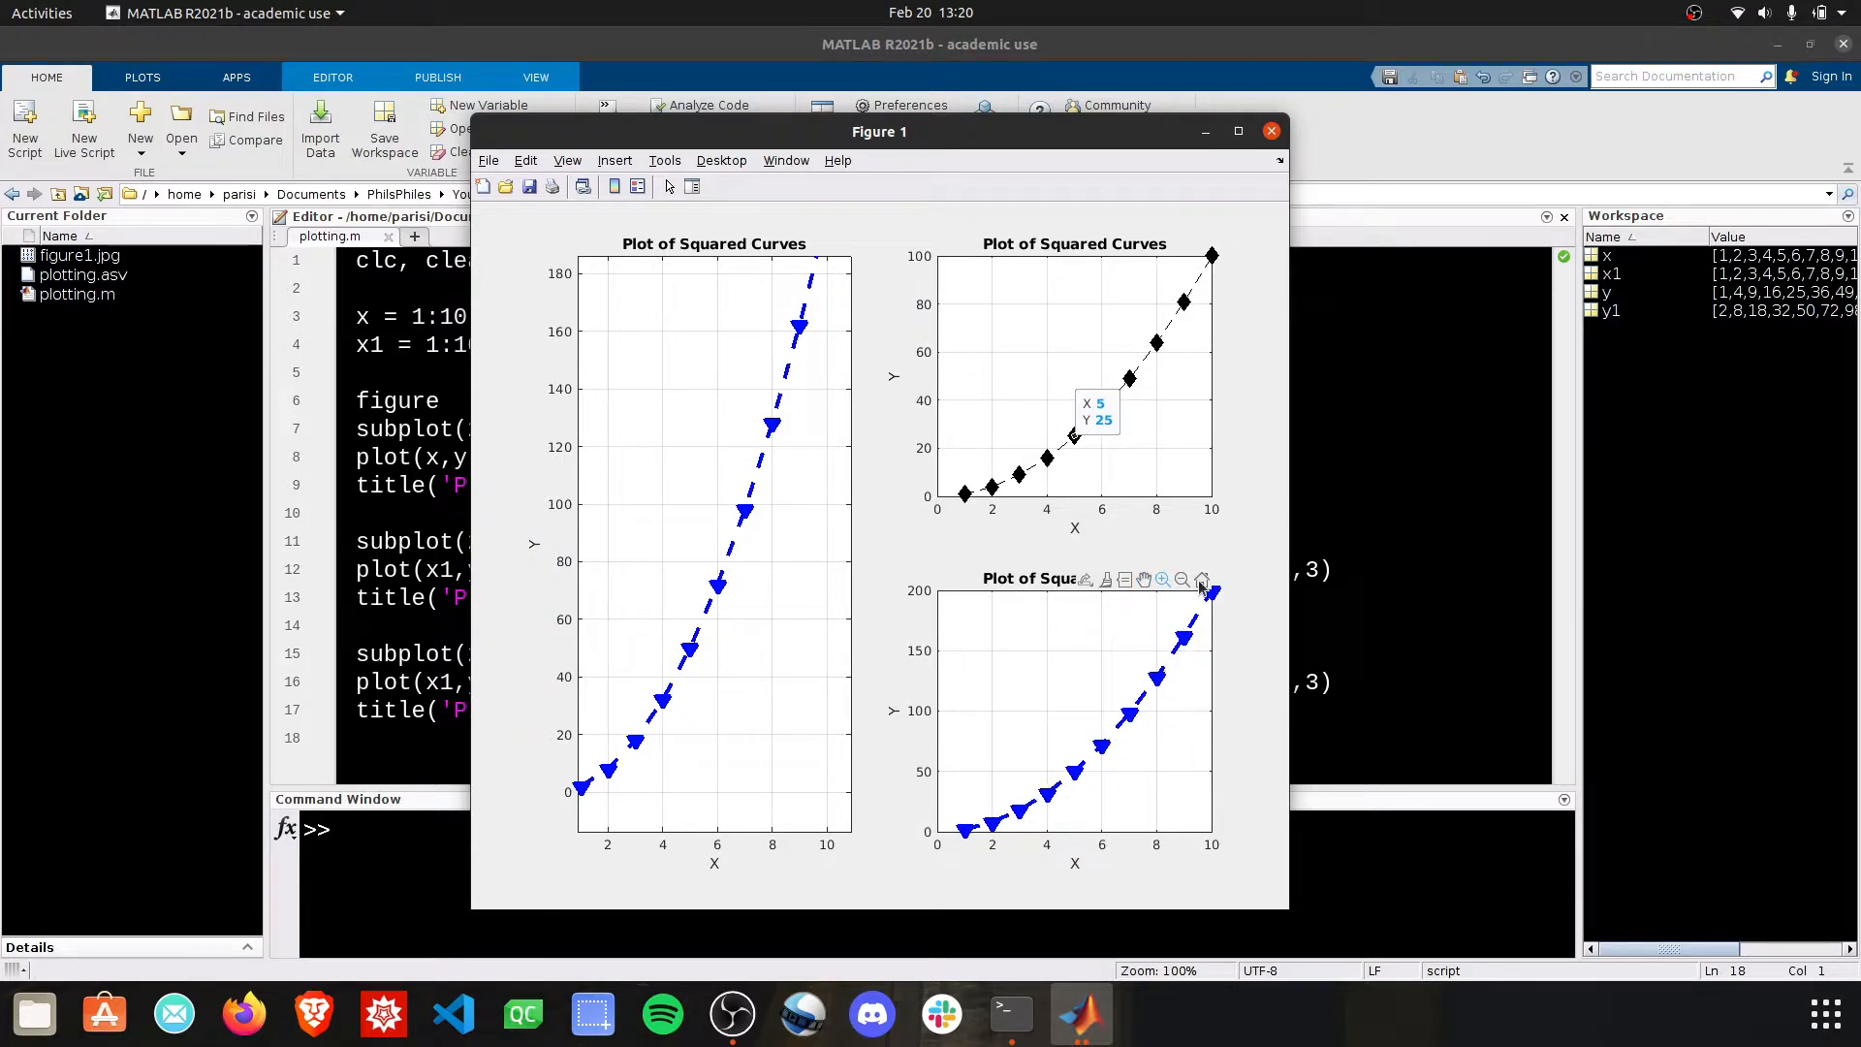
mouse_move(907, 547)
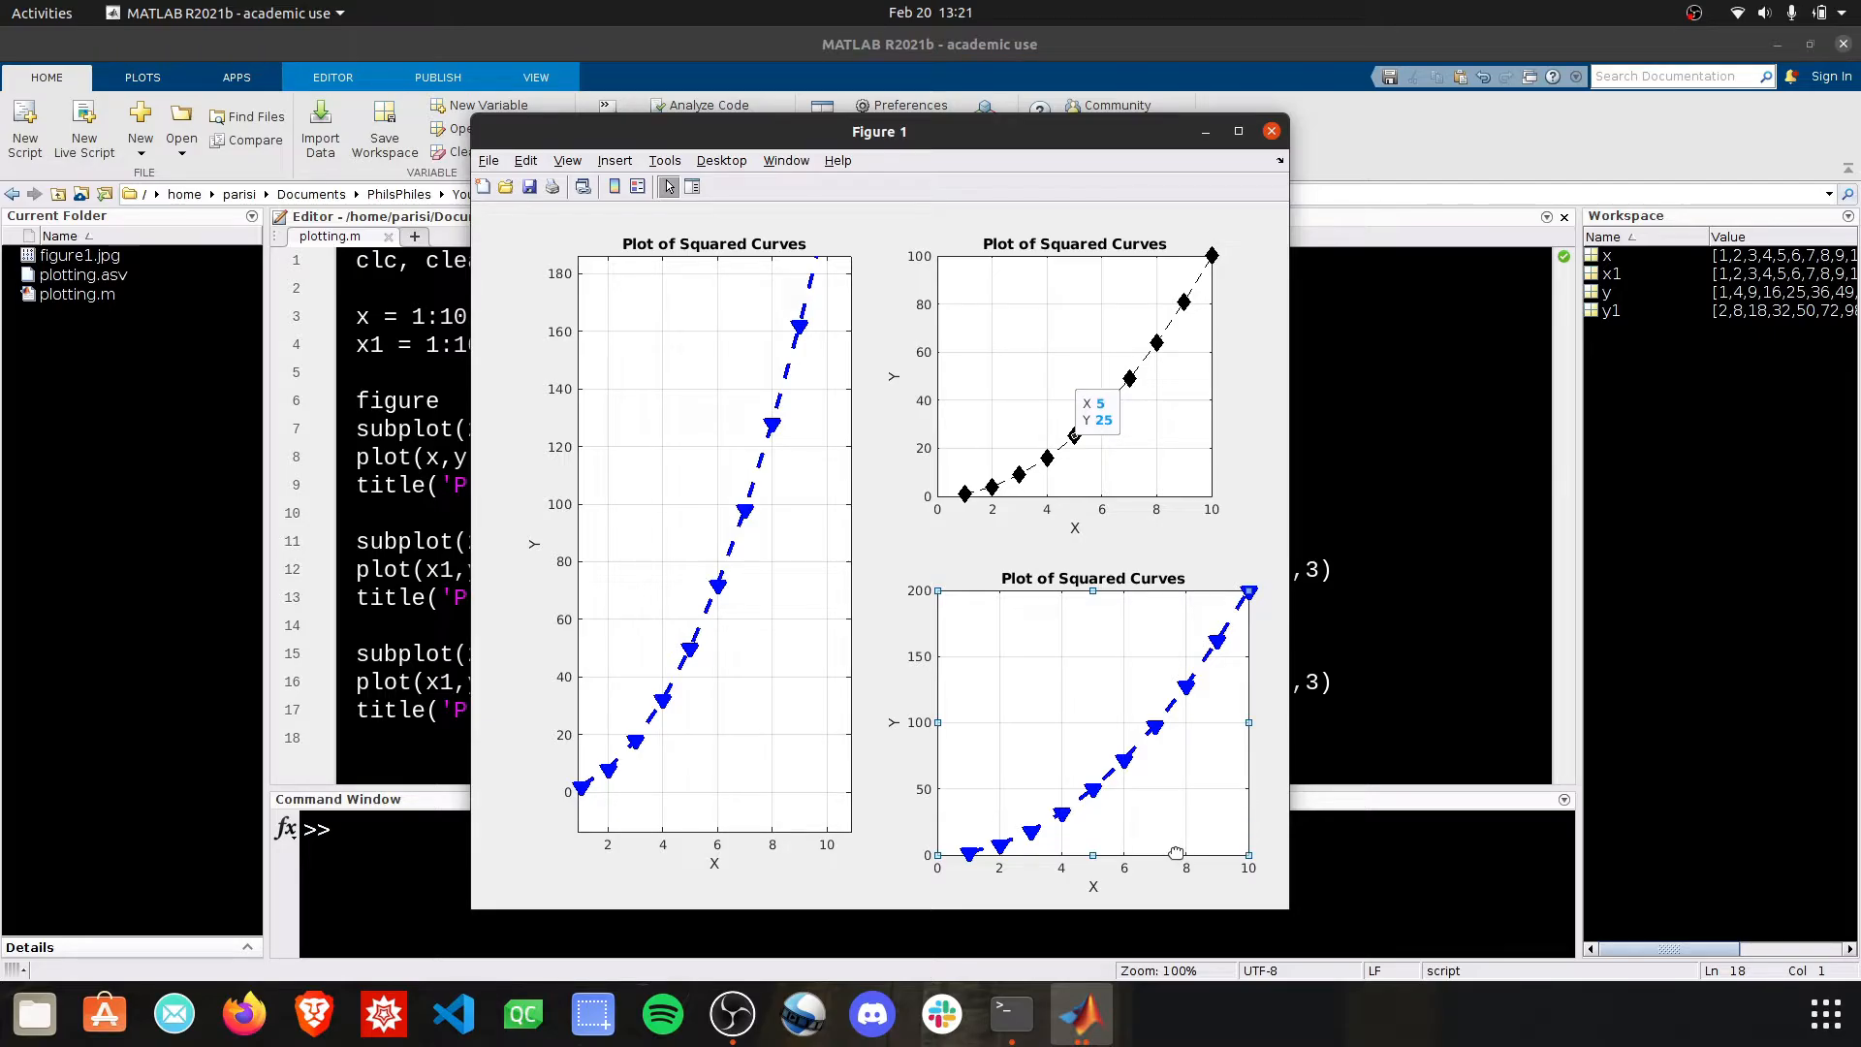
mouse_move(1246, 788)
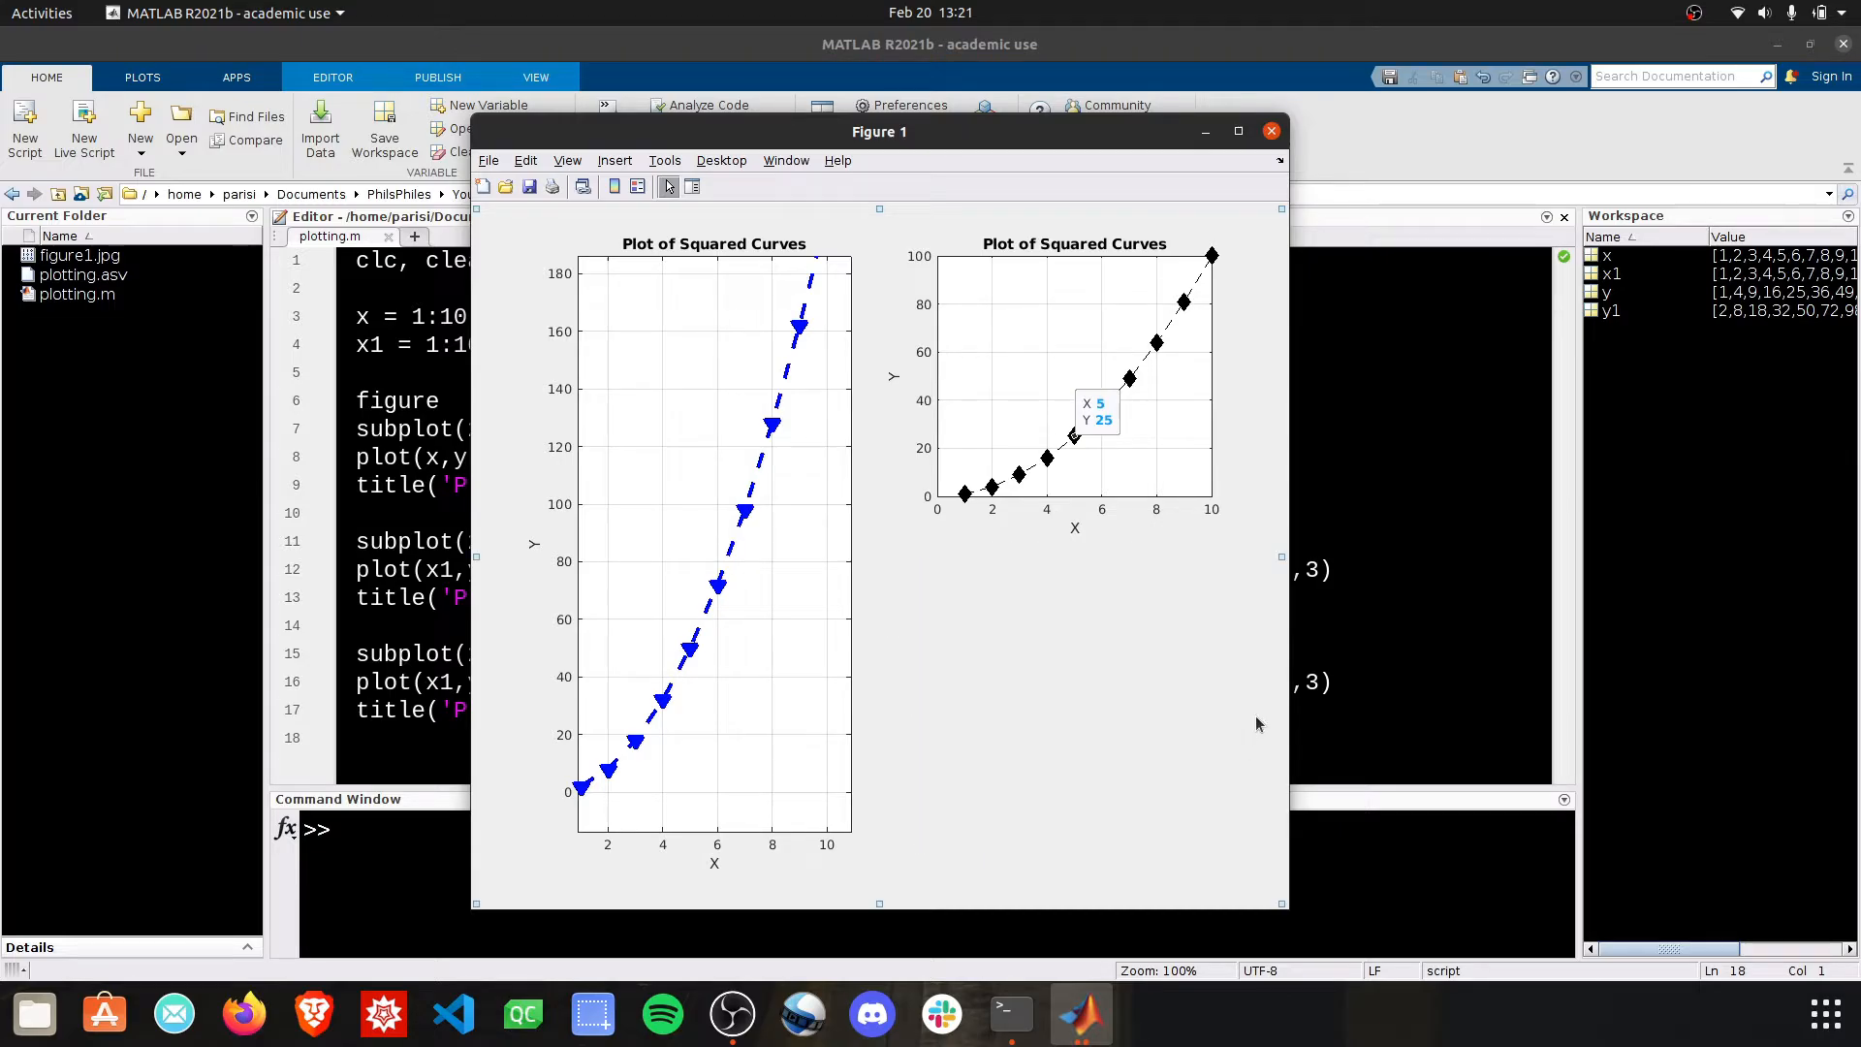
Select the black diamond axes to stretch it over the right half of the figure
left_click(1074, 380)
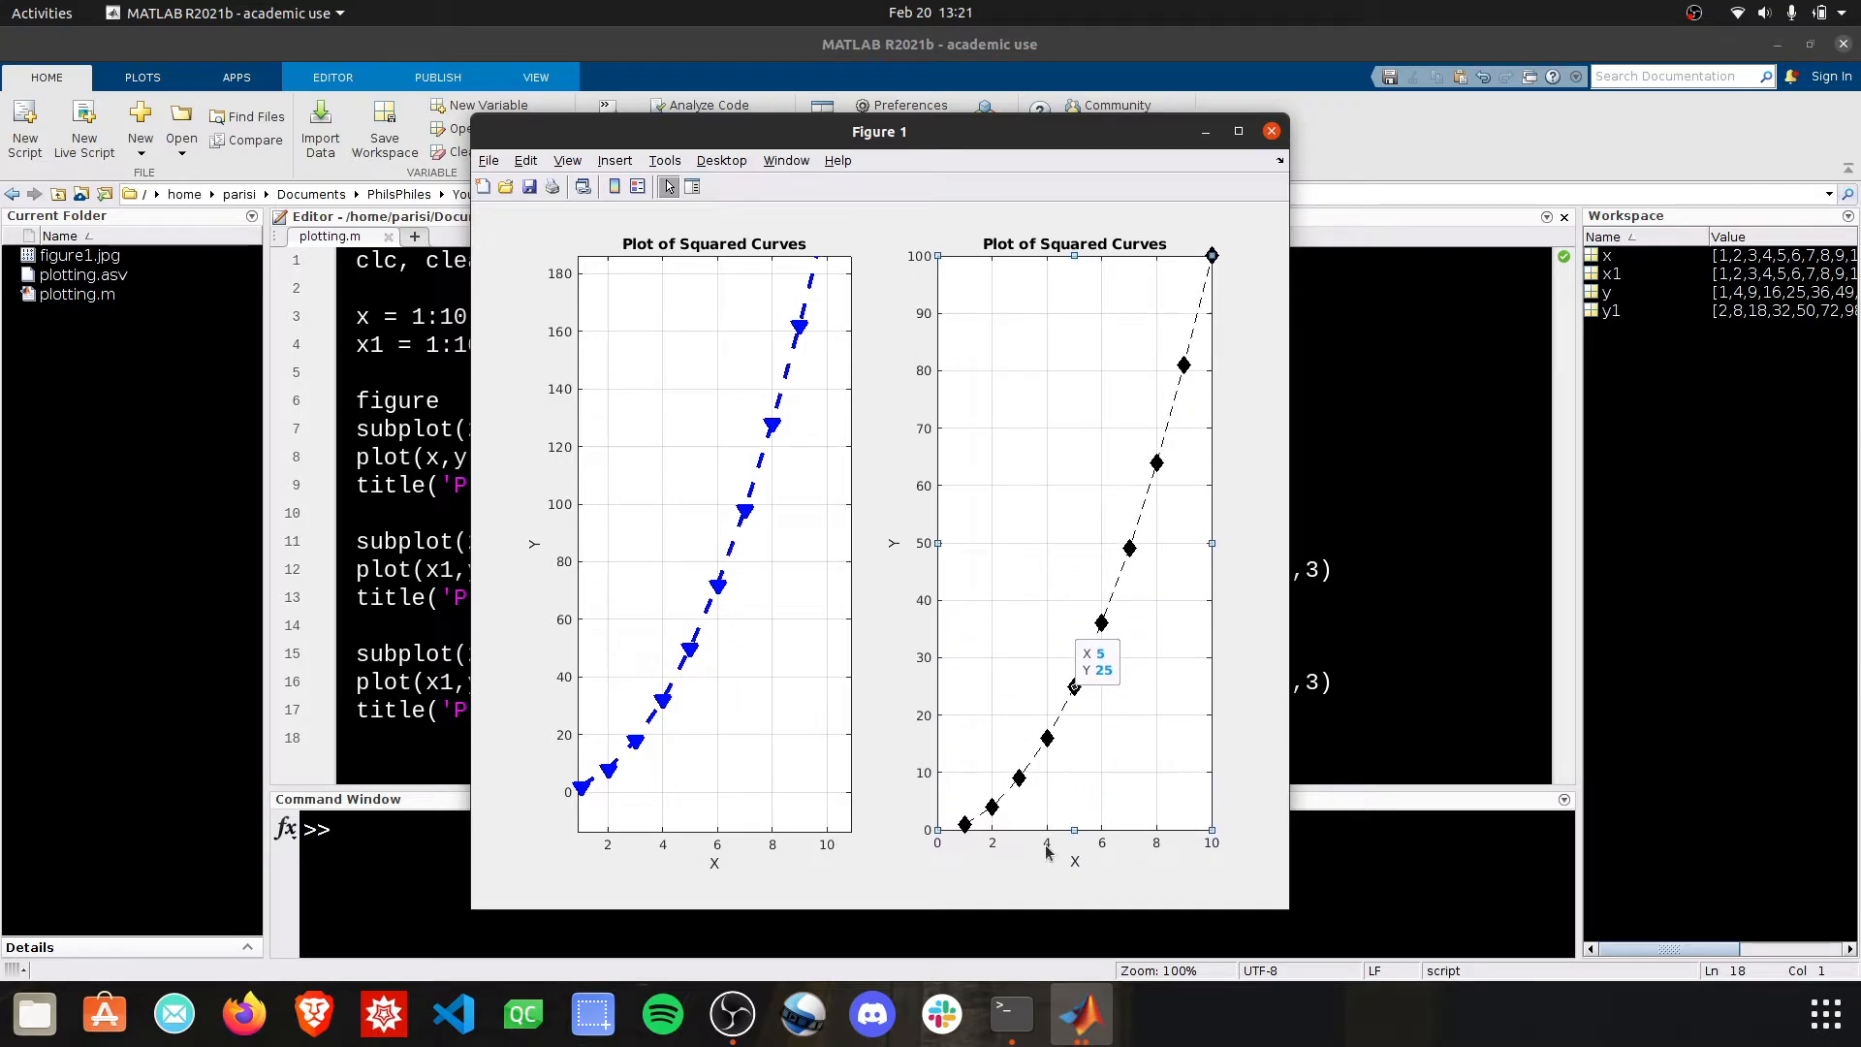
mouse_move(1024, 736)
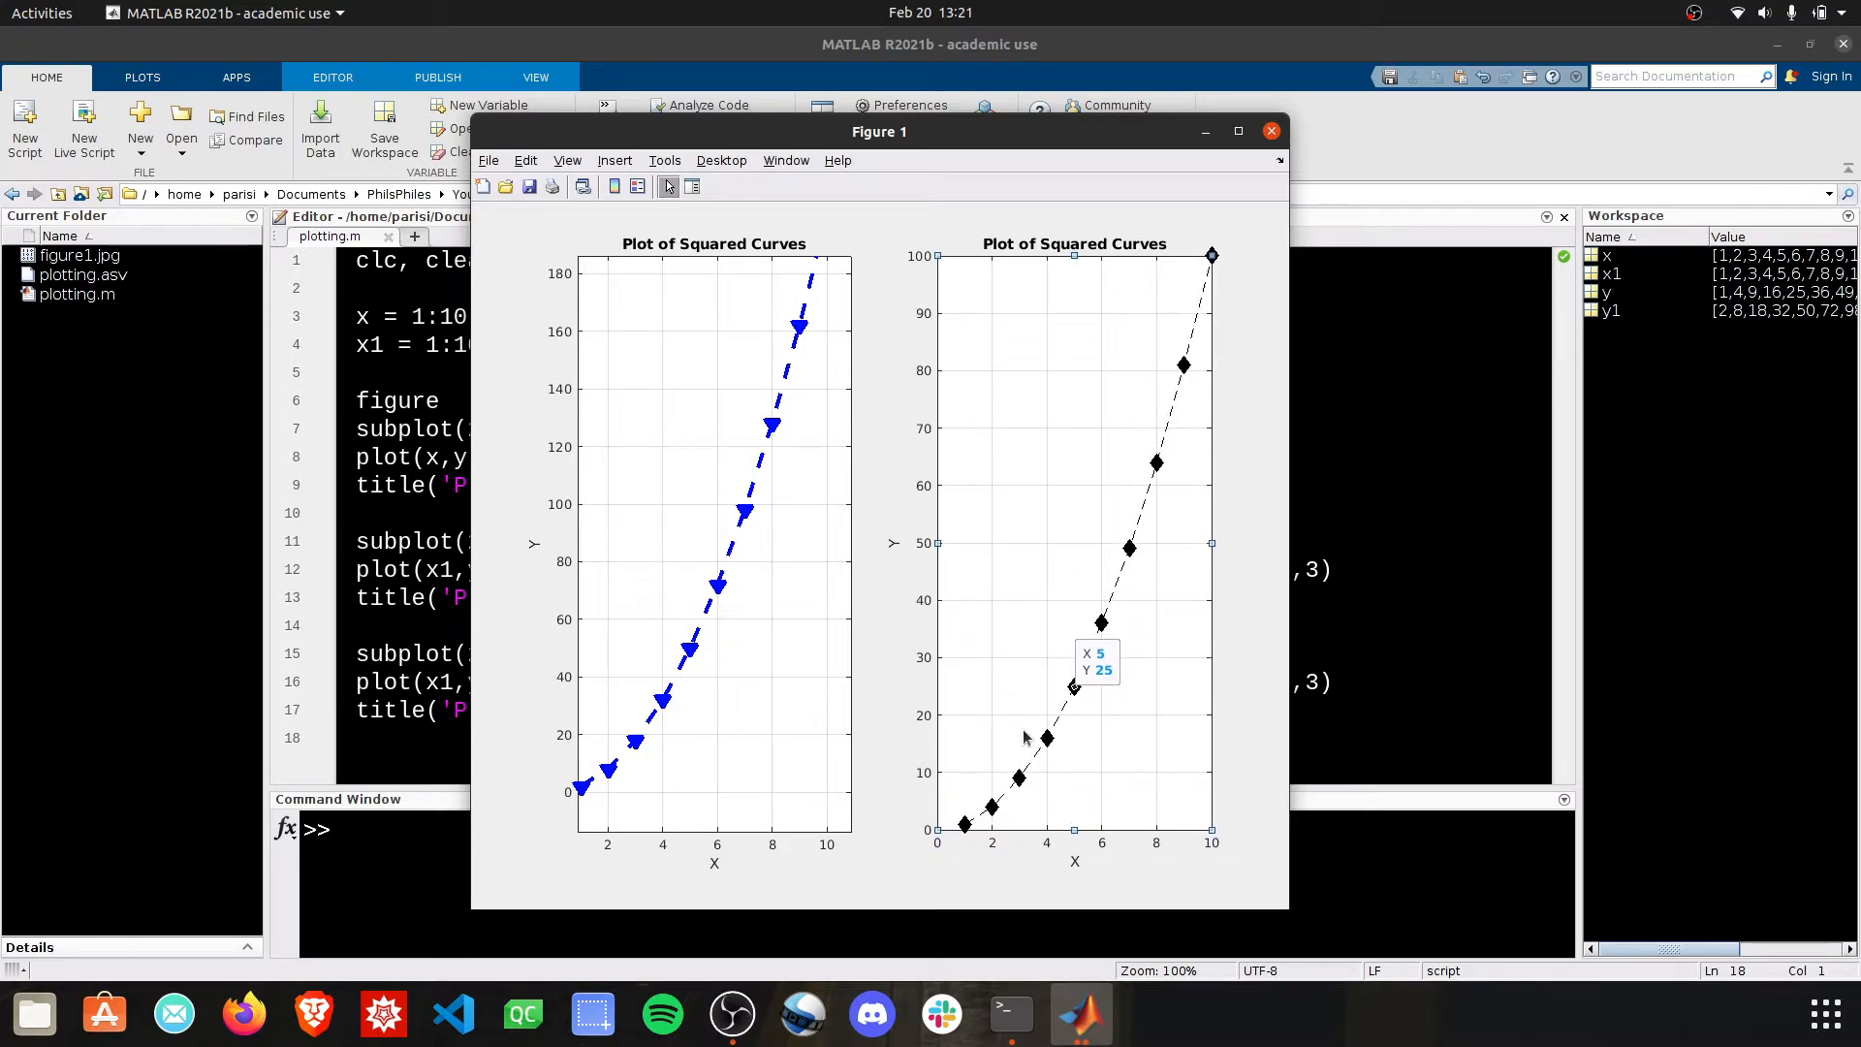
Insert an x-axis label on the right plot reading 'X = #pts'
left_click(615, 161)
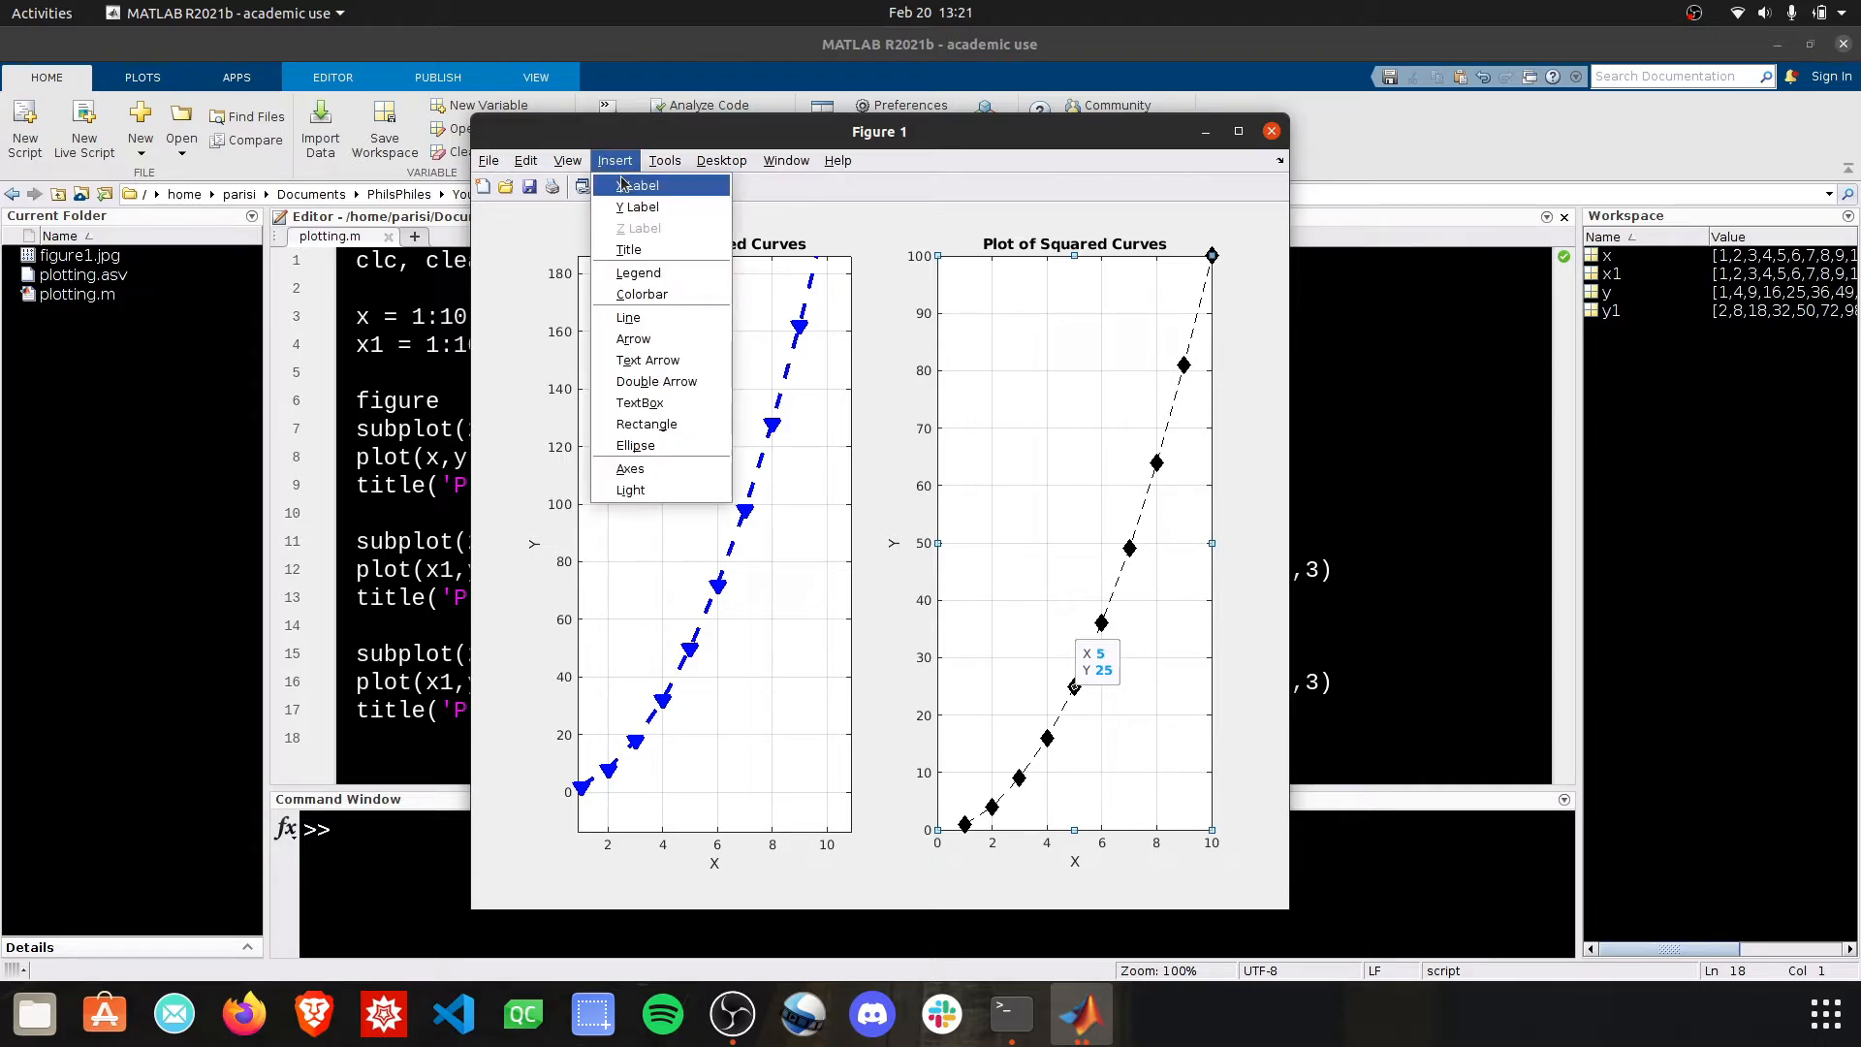
left_click(638, 184)
type(" = #pts")
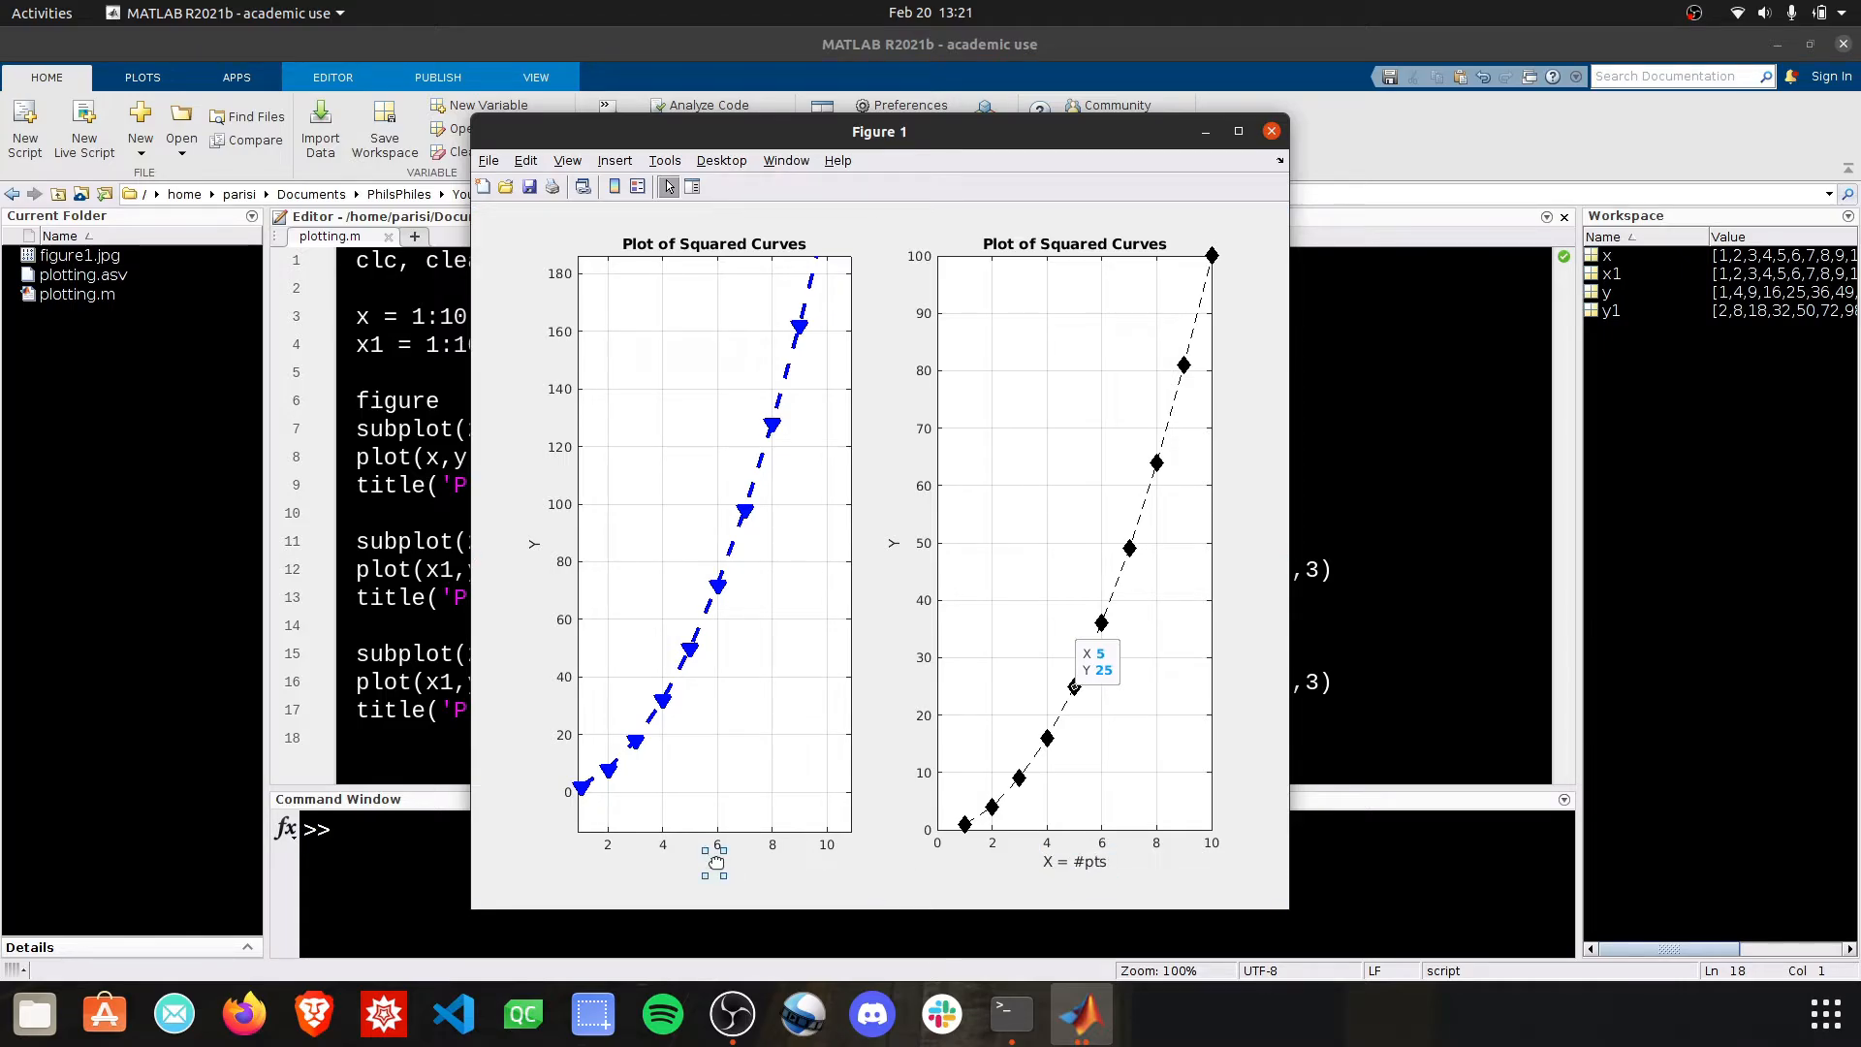
left_click(665, 161)
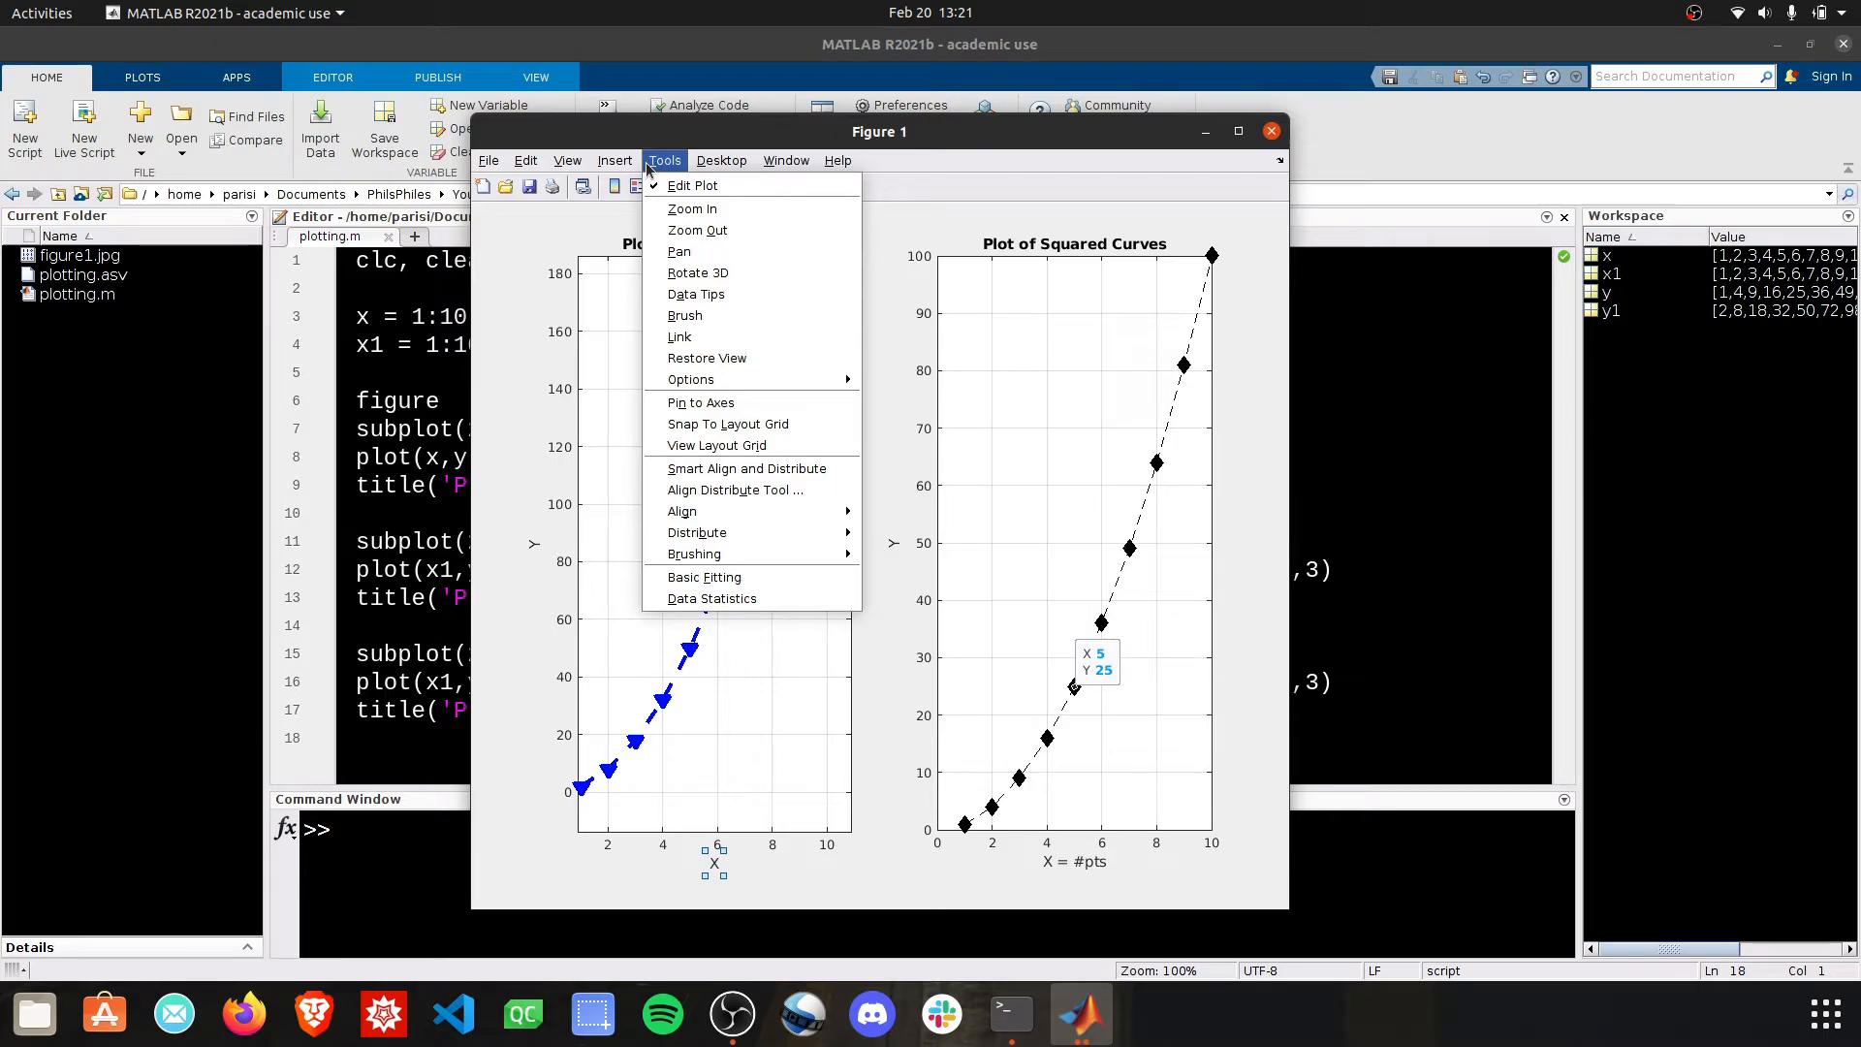
Insert an arrow and line, then a text arrow annotation typed 'Important!'
left_click(614, 161)
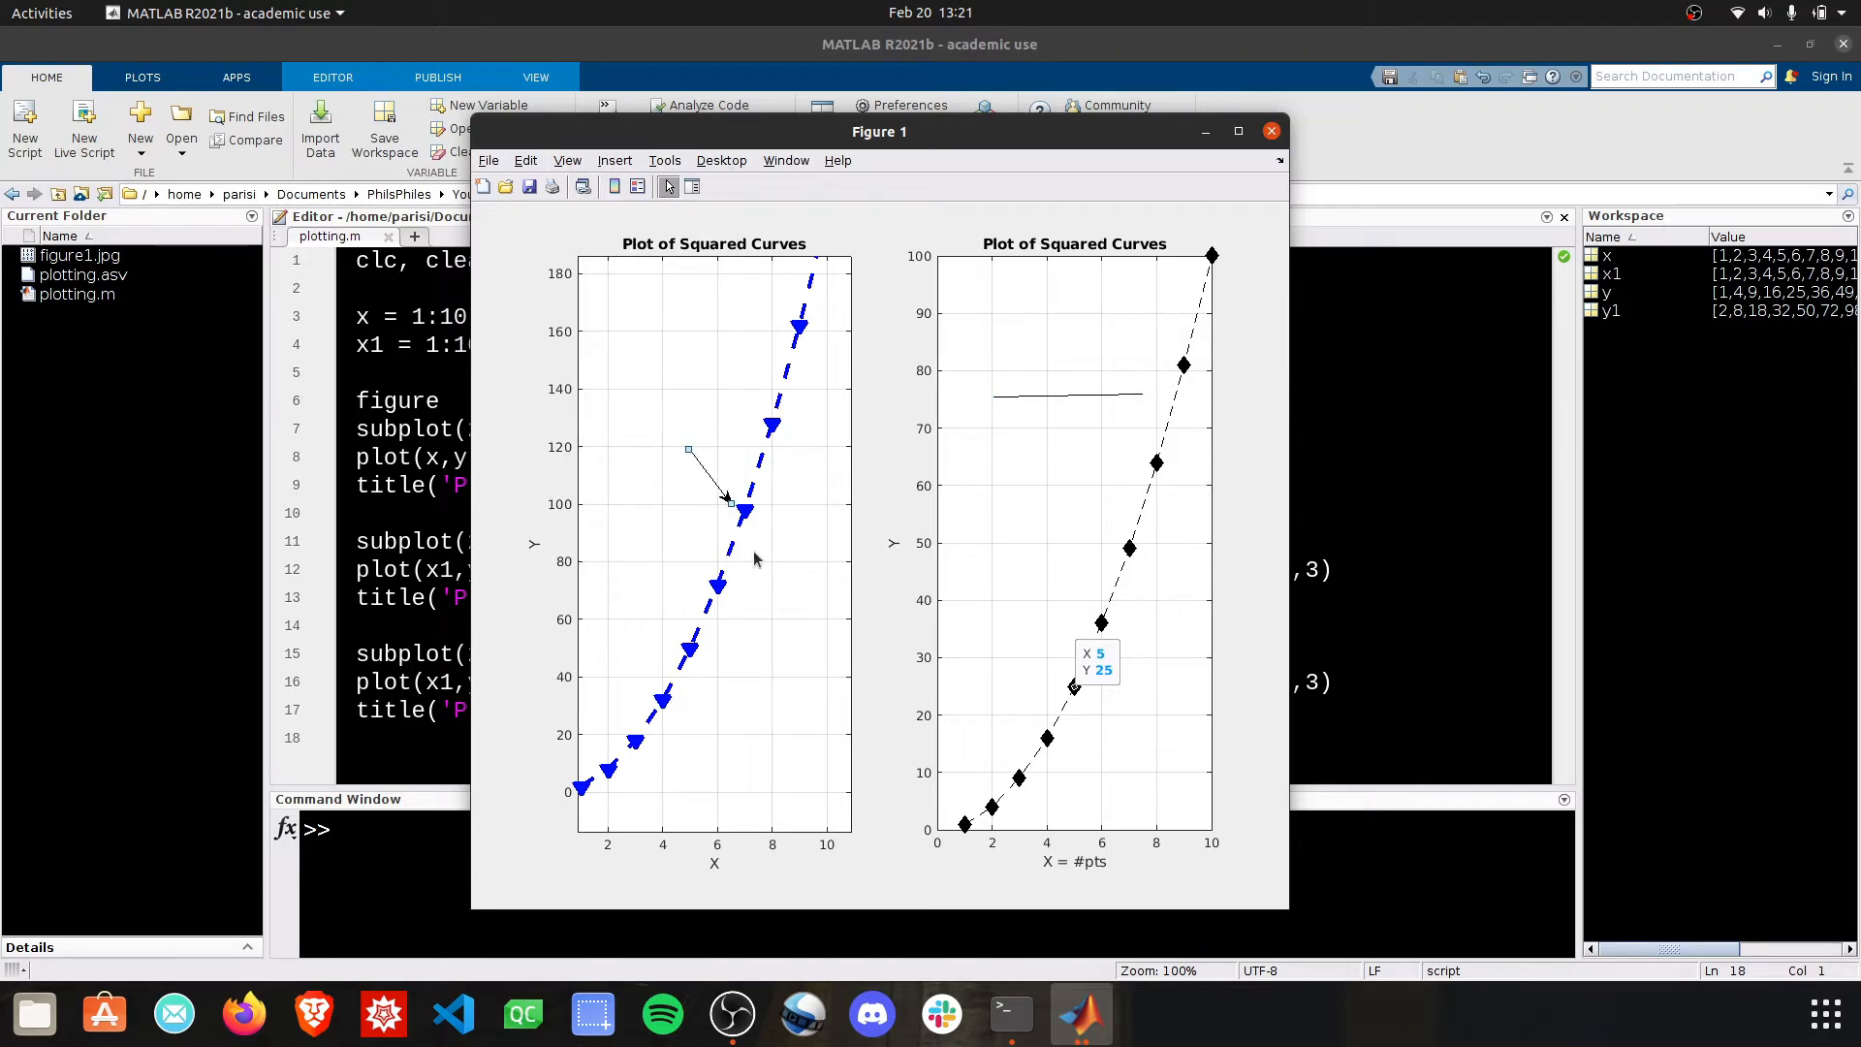
left_click(614, 161)
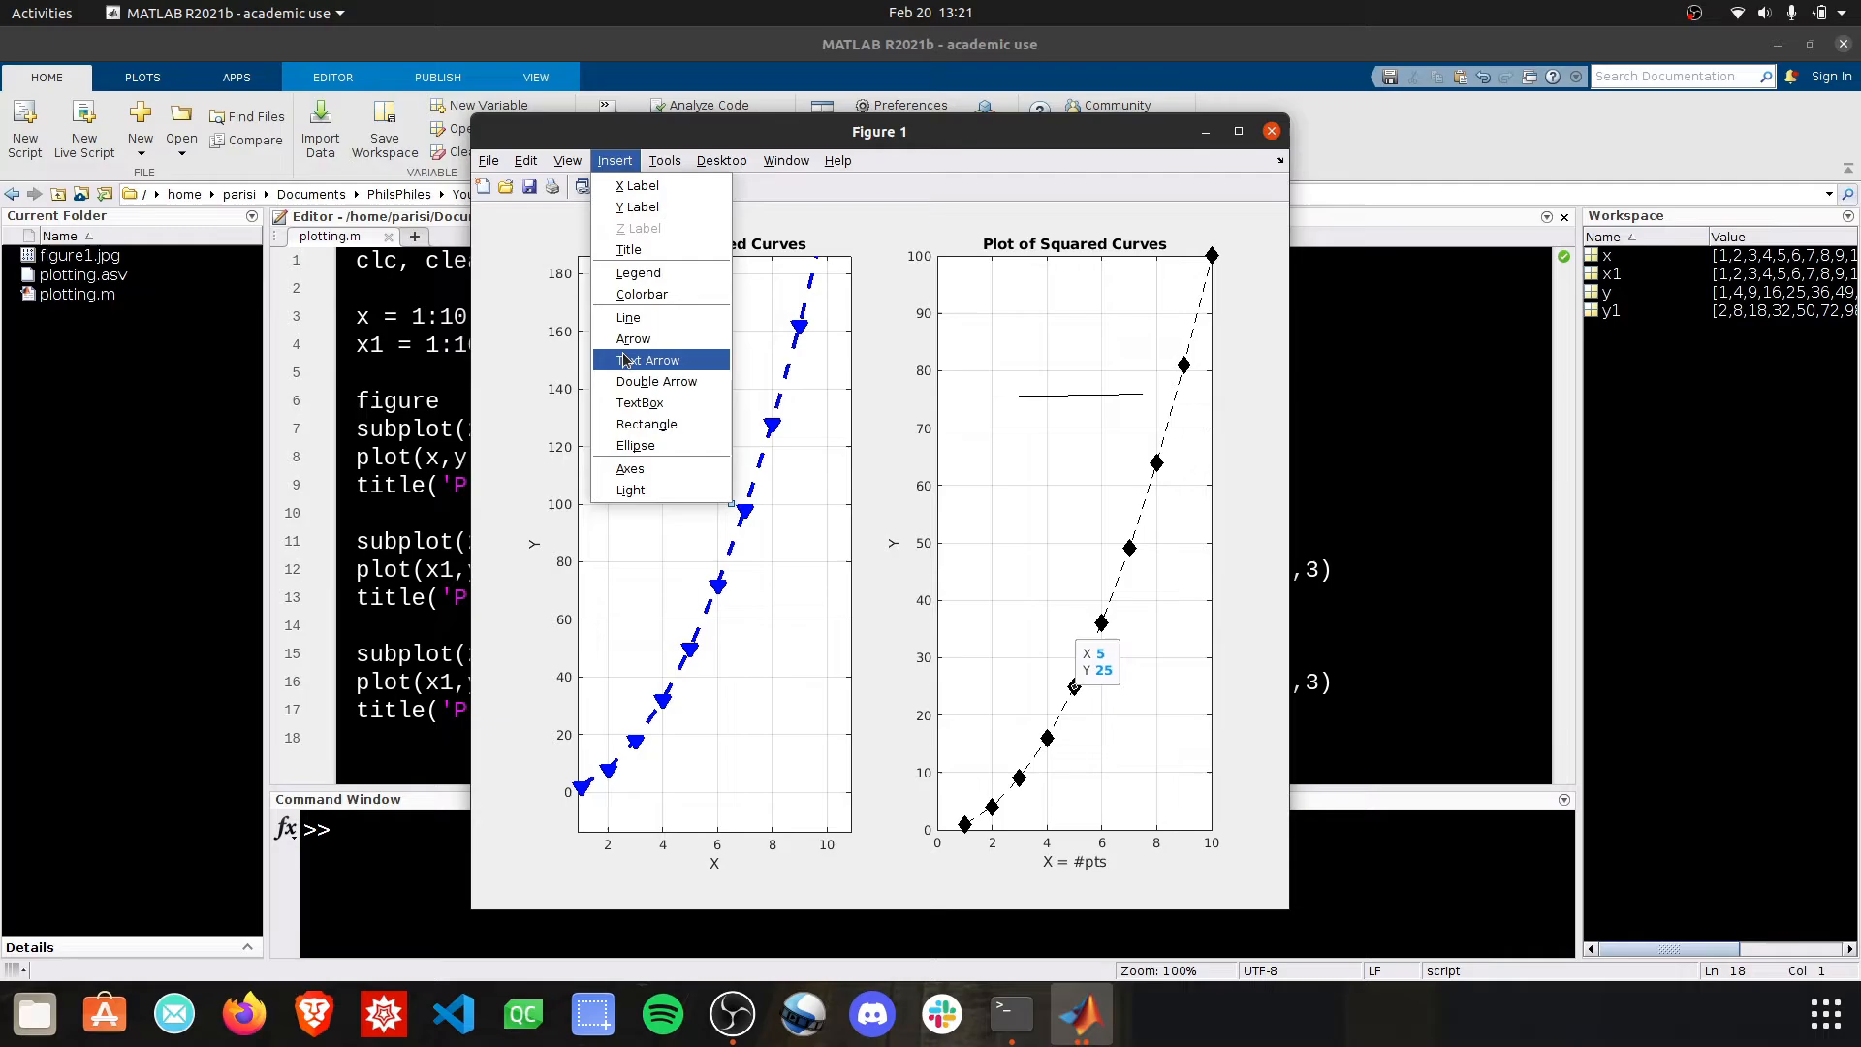
left_click(652, 360)
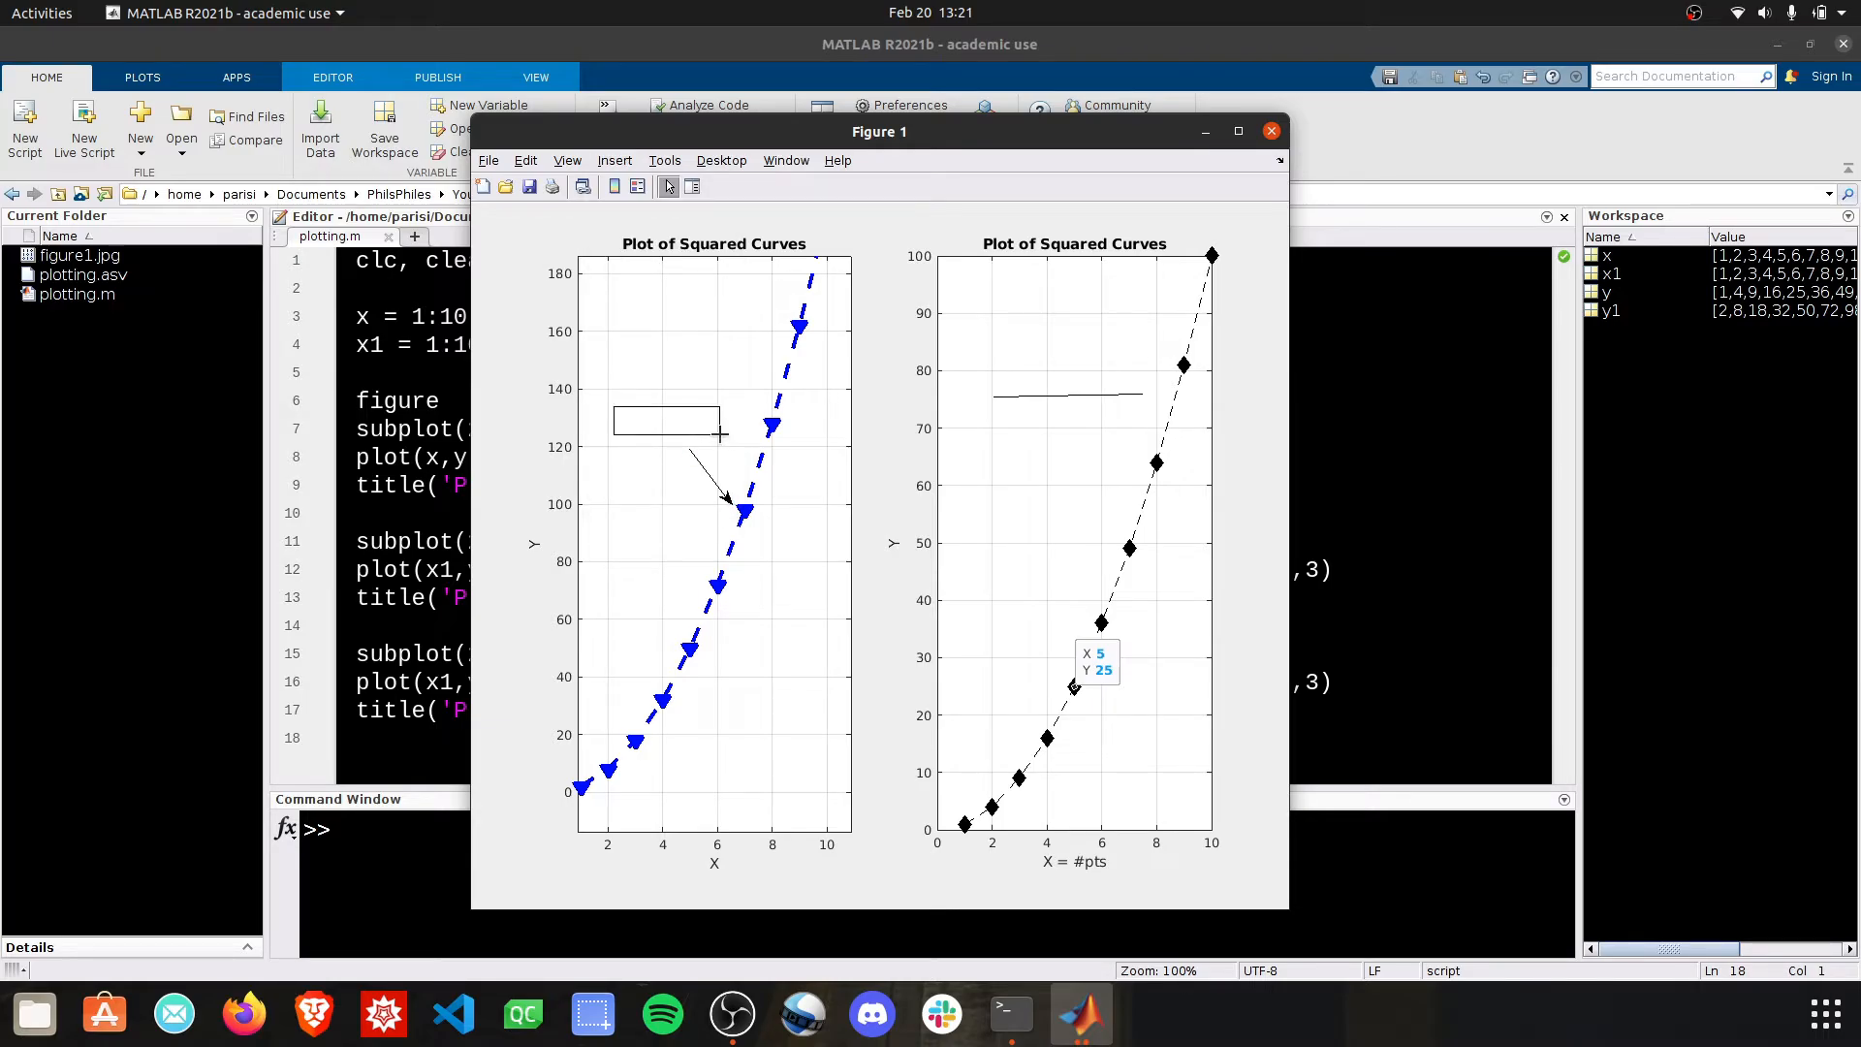
type("Important!")
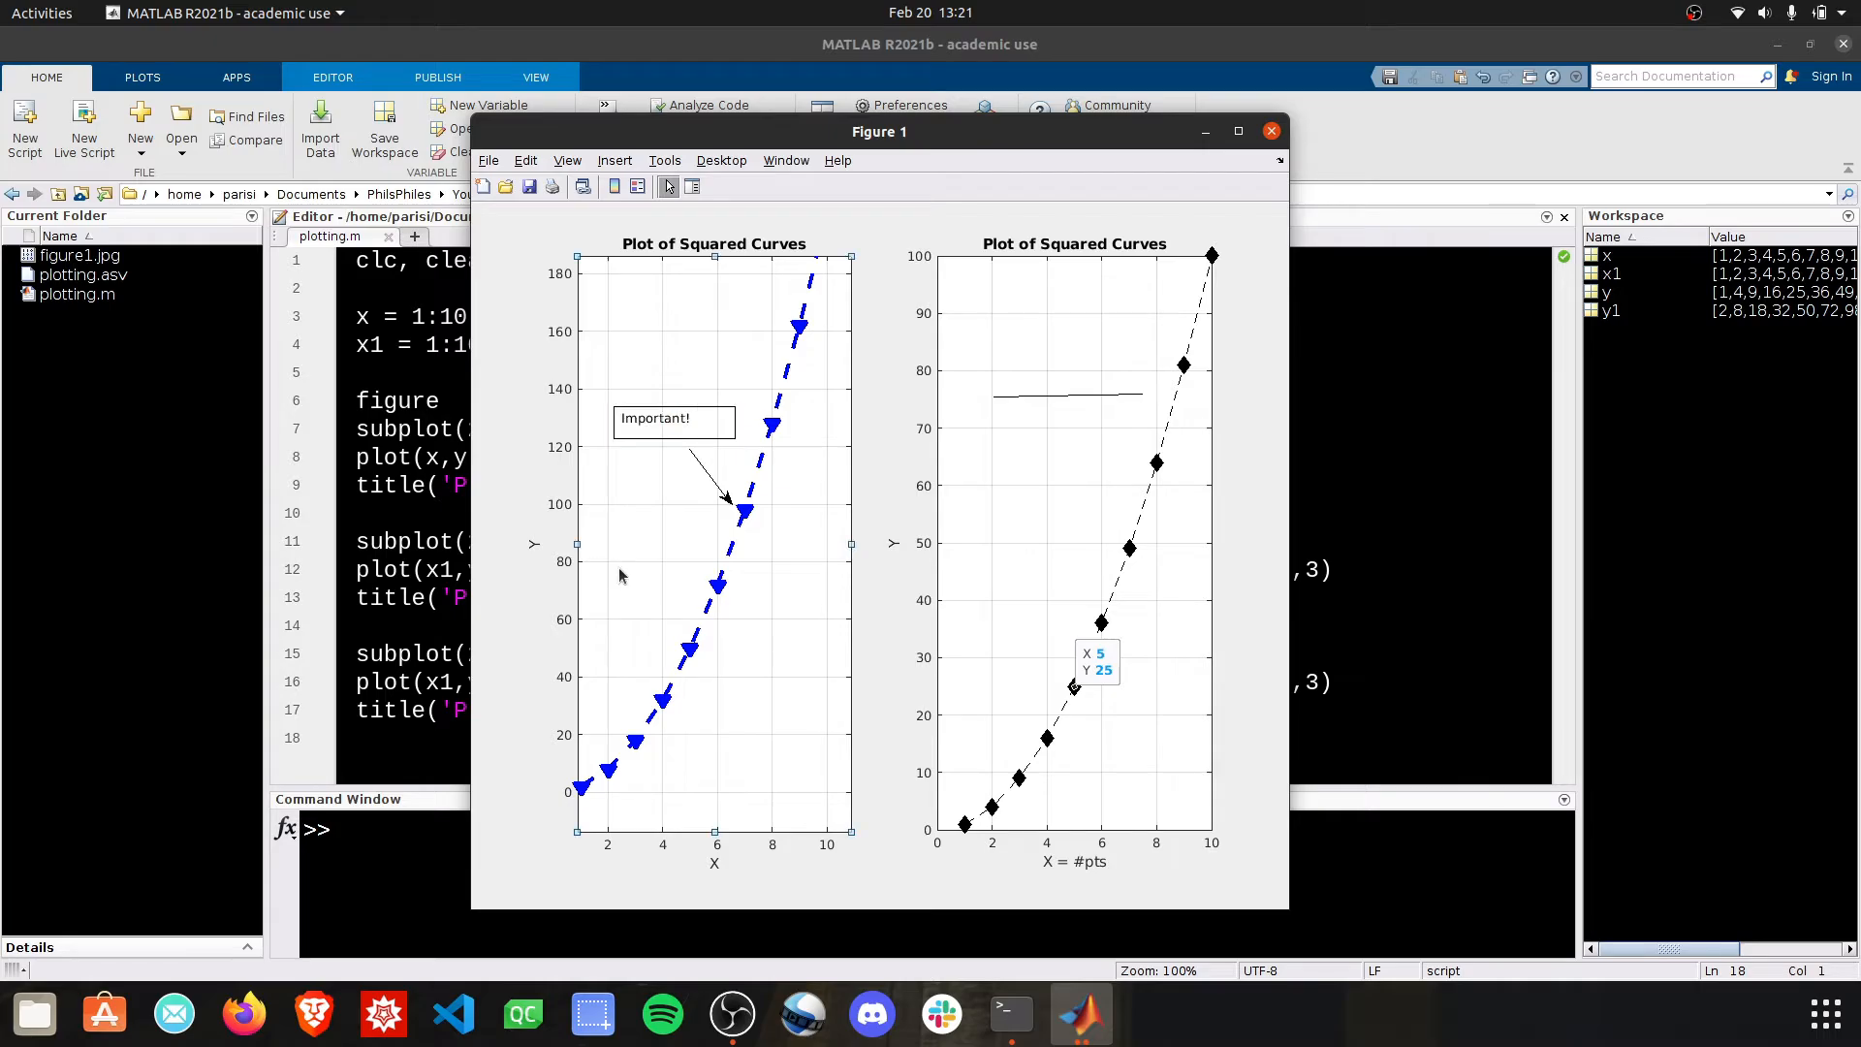
mouse_move(884, 591)
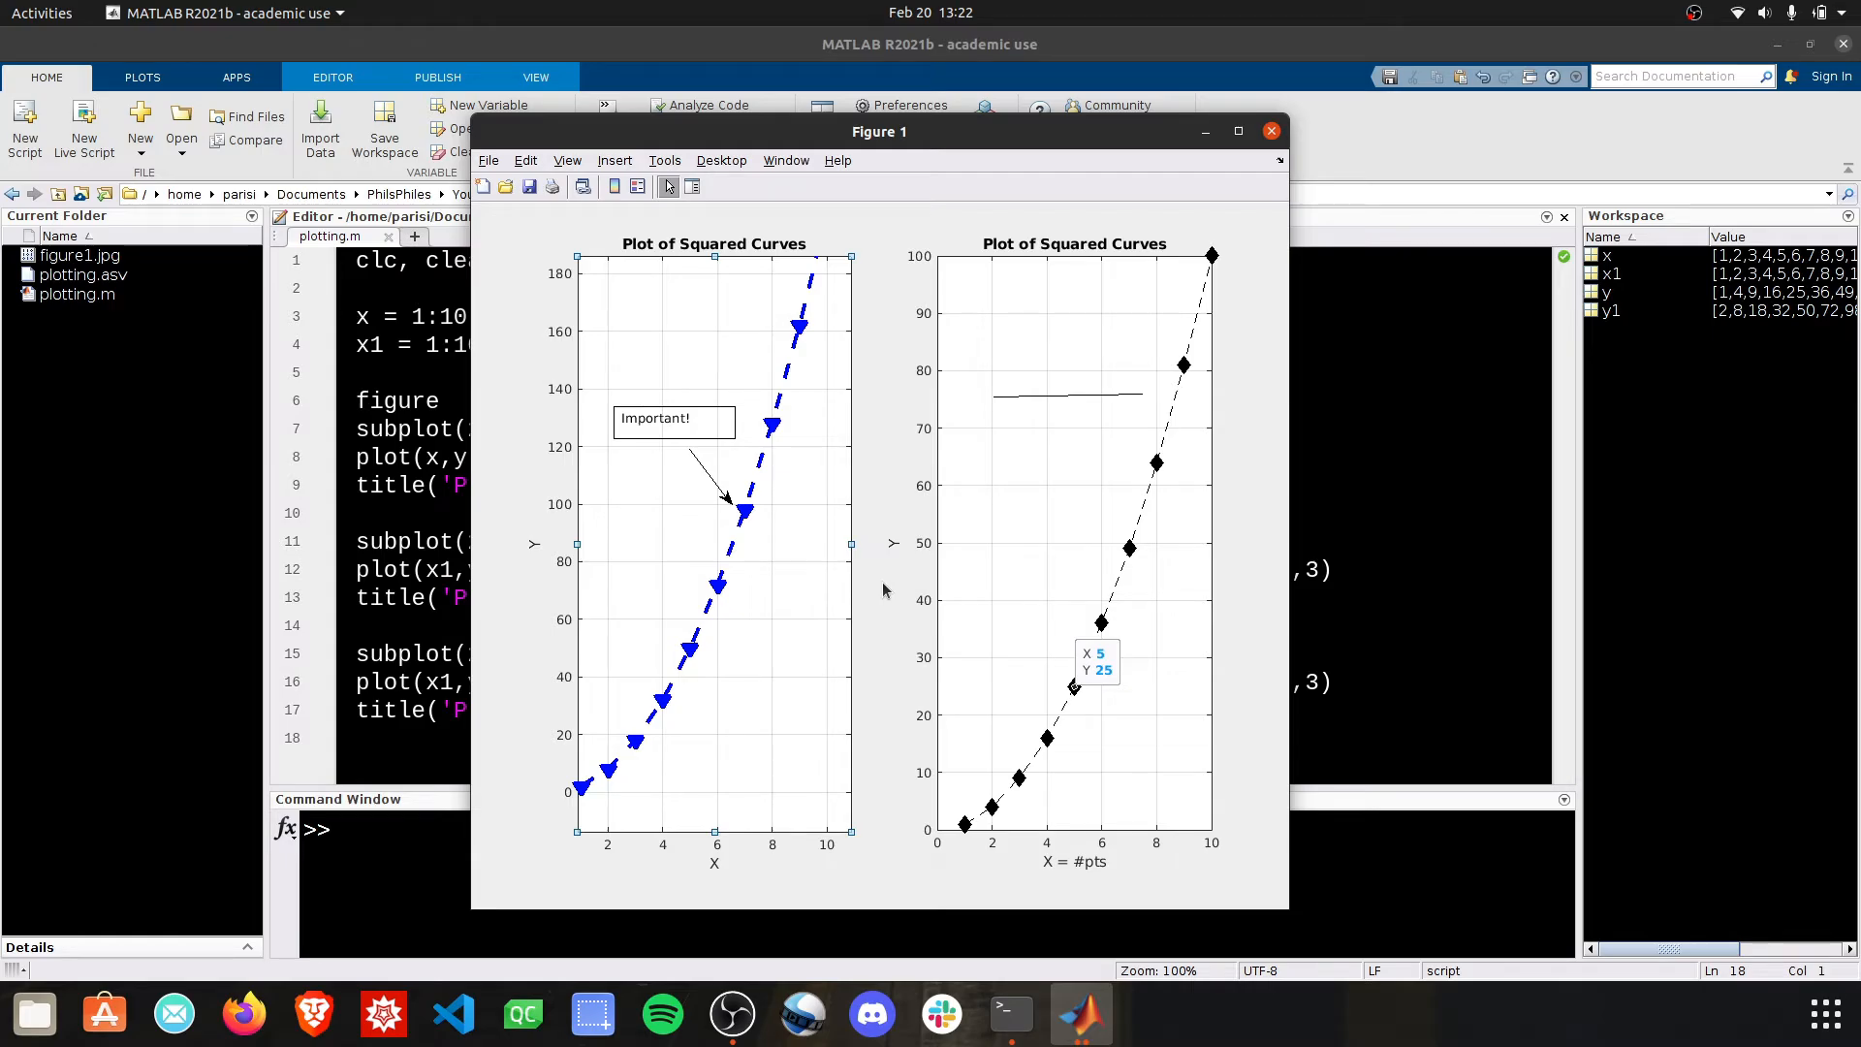
left_click(1268, 129)
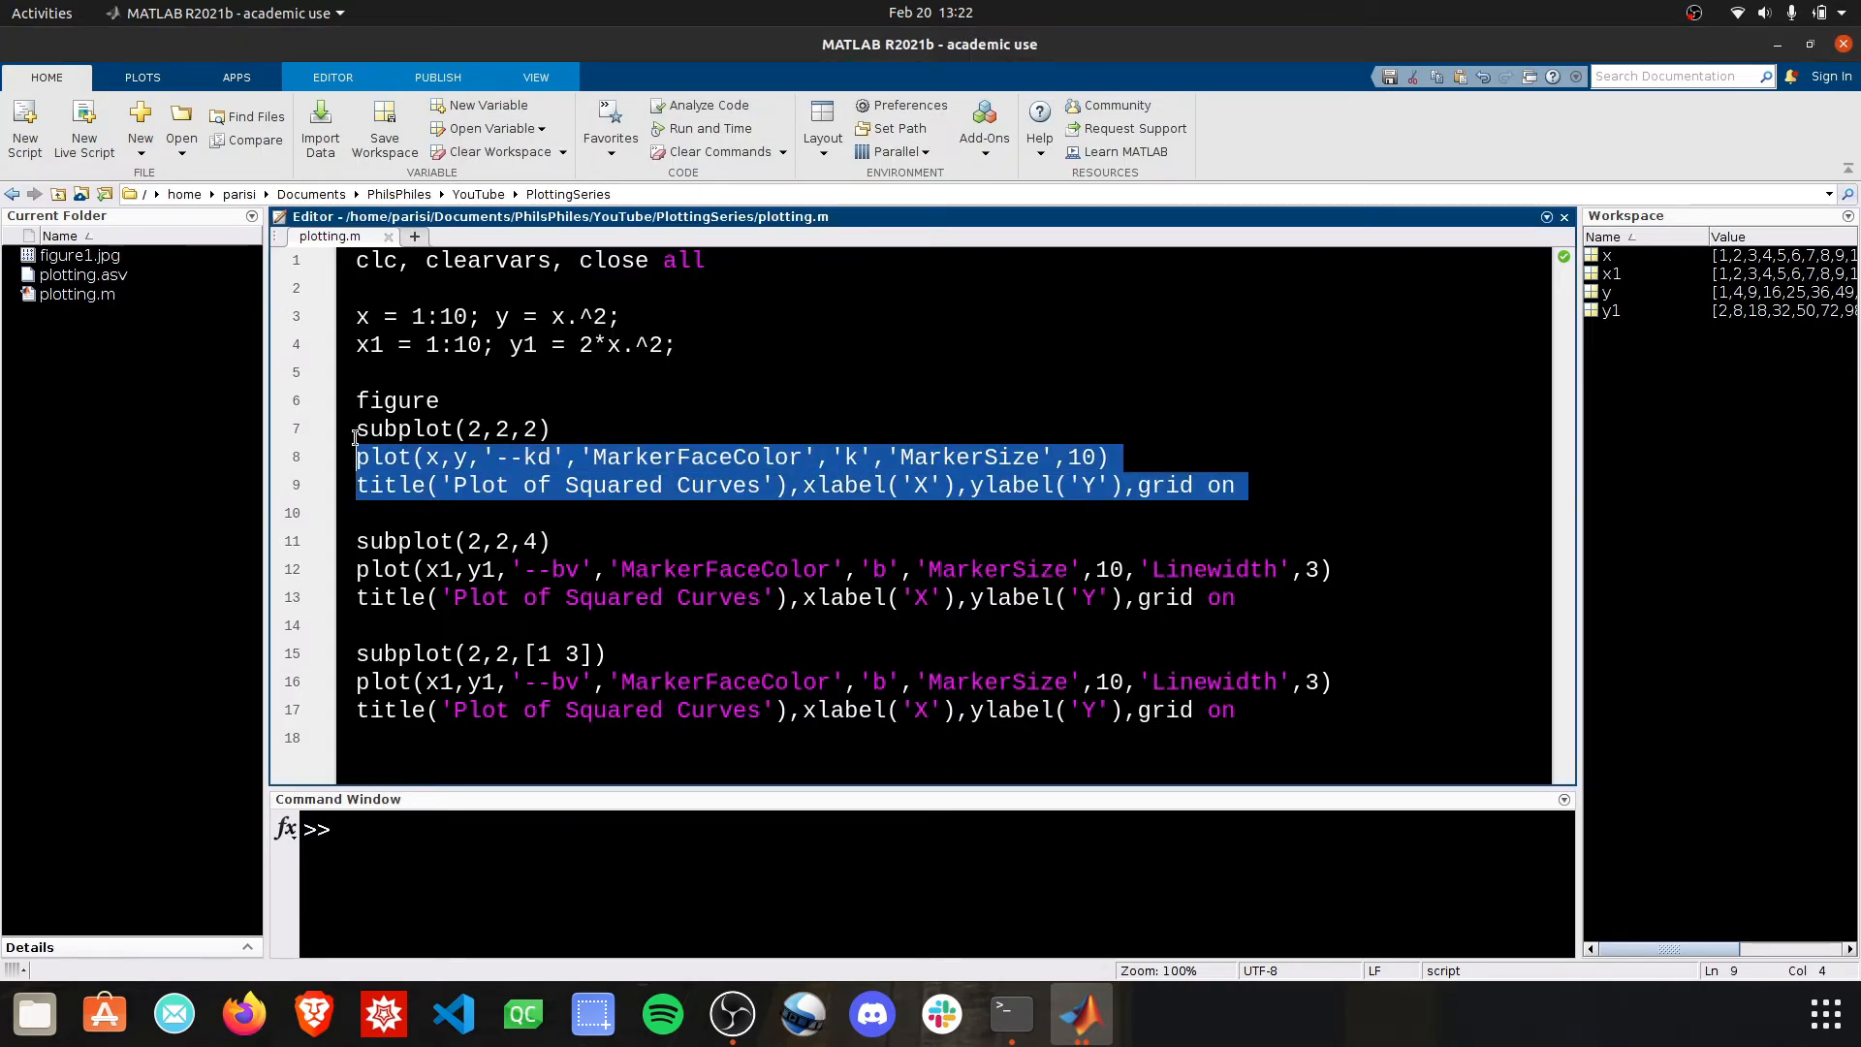
left_click(396, 512)
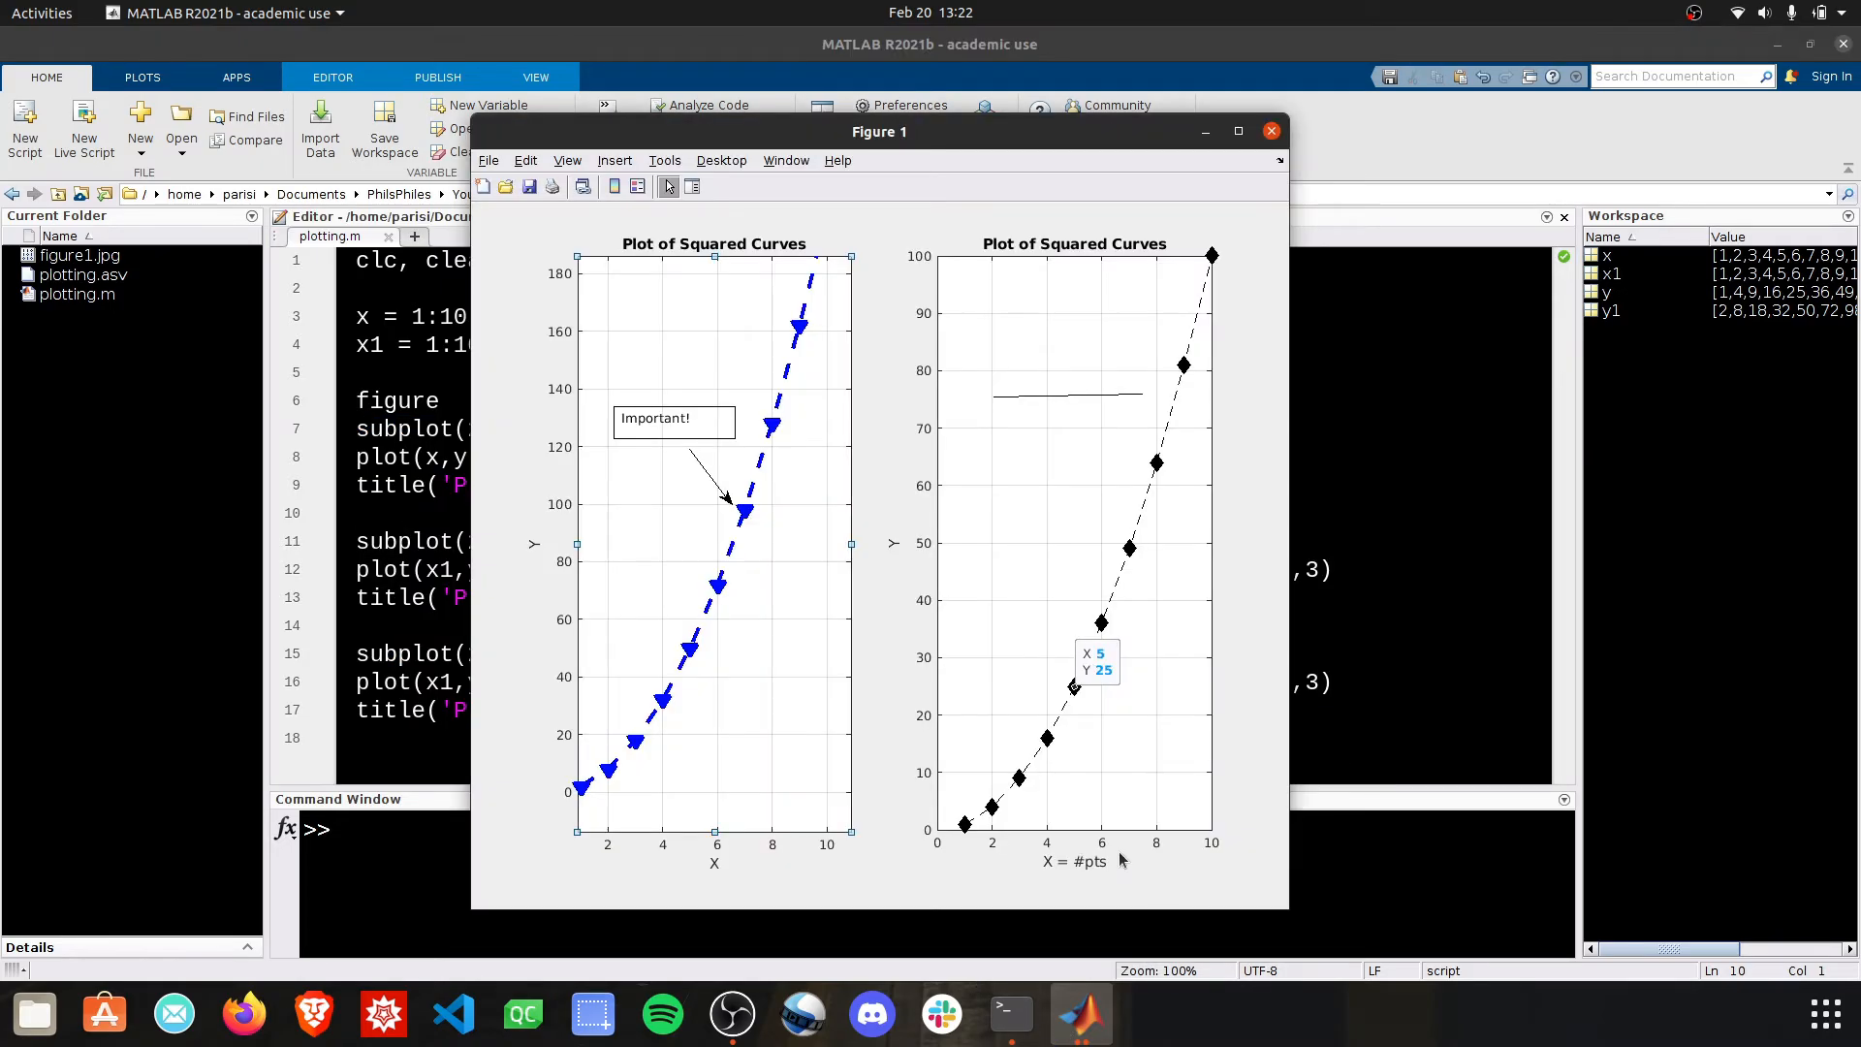
left_click(614, 161)
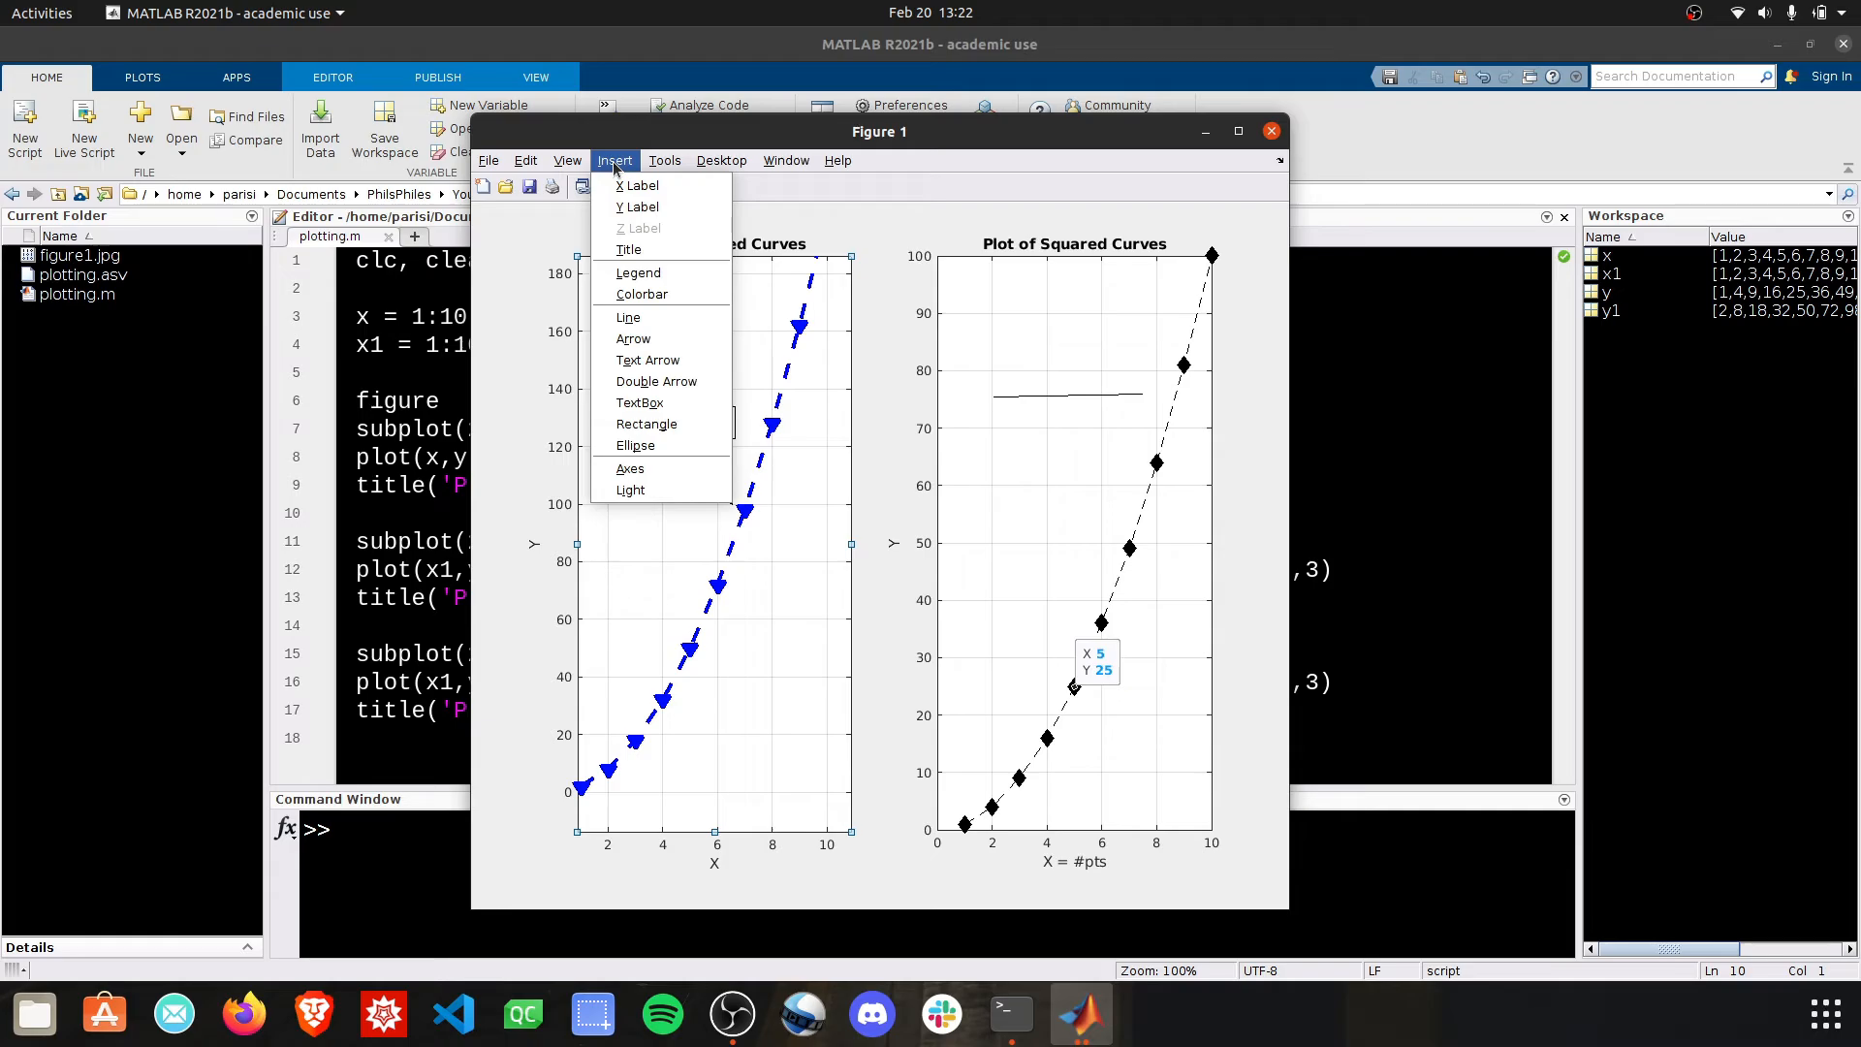